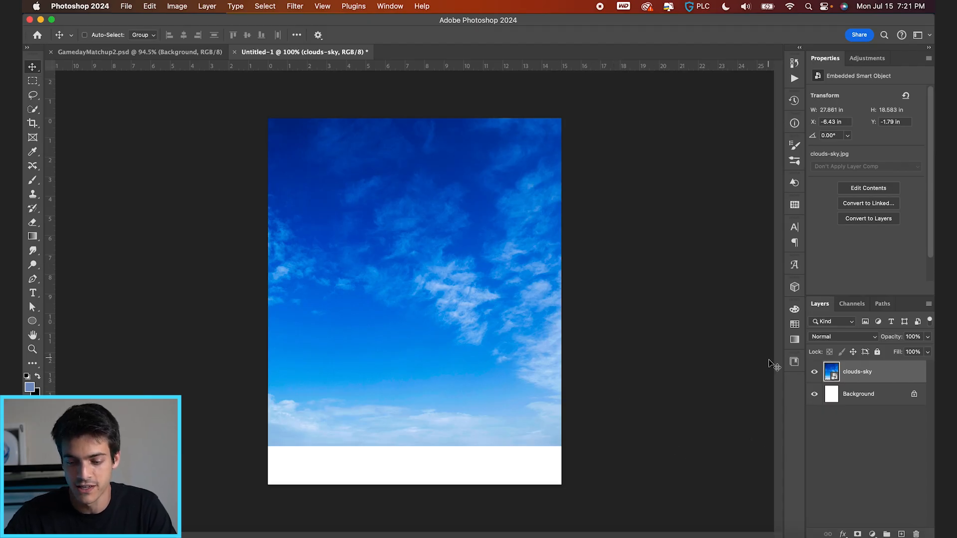
Mask the clouds-sky layer and draw a black-to-white gradient so its bottom fades to white.
left_click(857, 532)
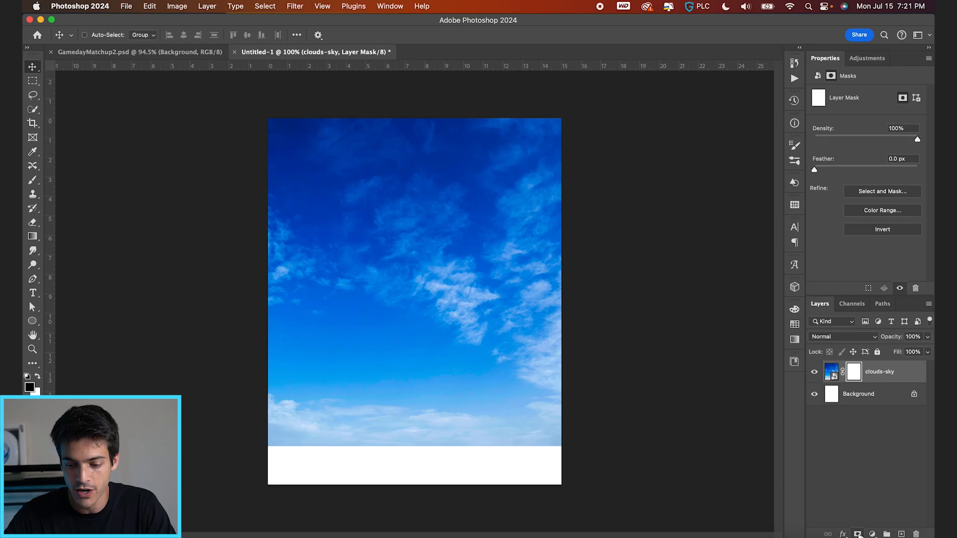
mouse_move(412, 385)
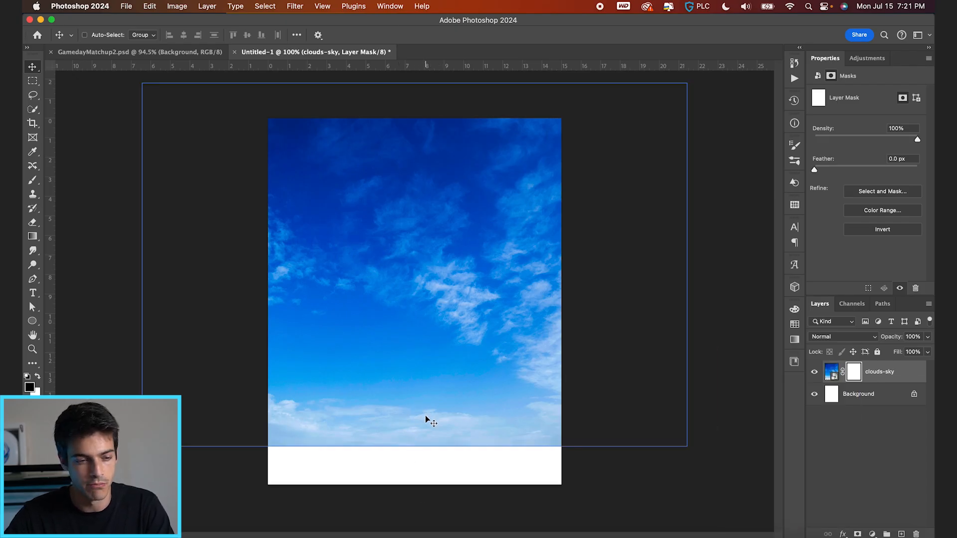
left_click(33, 238)
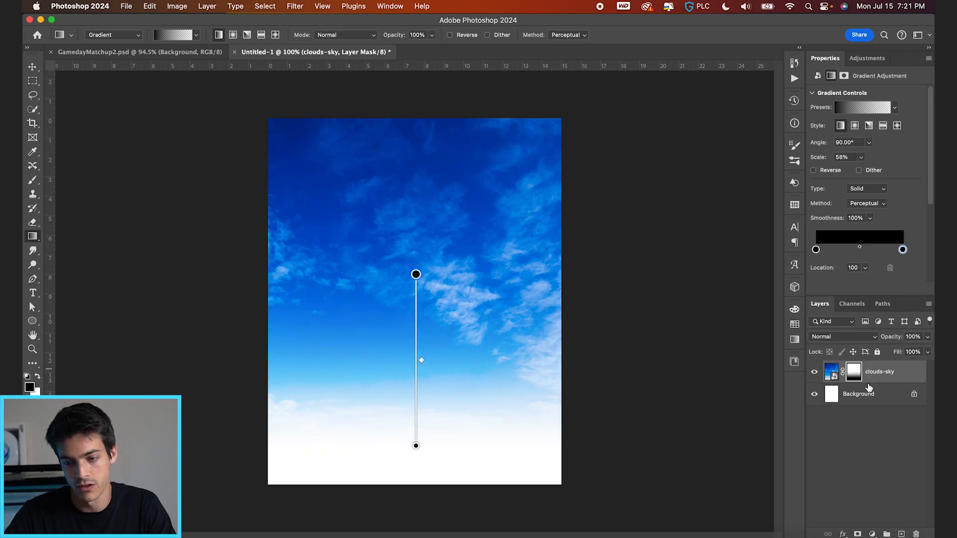
mouse_move(399, 449)
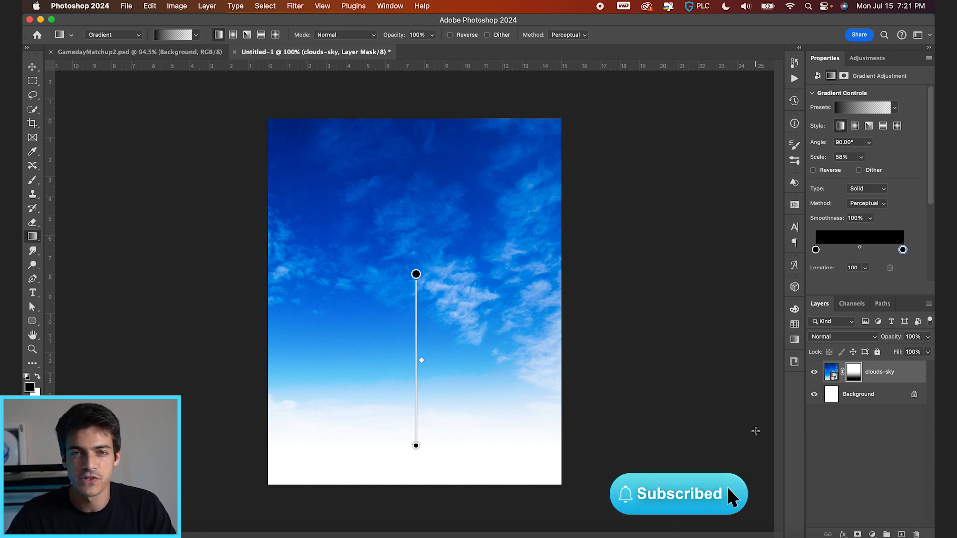
Add a Gradient Map over the sky and edit it to a blue-grey to white gradient.
left_click(871, 533)
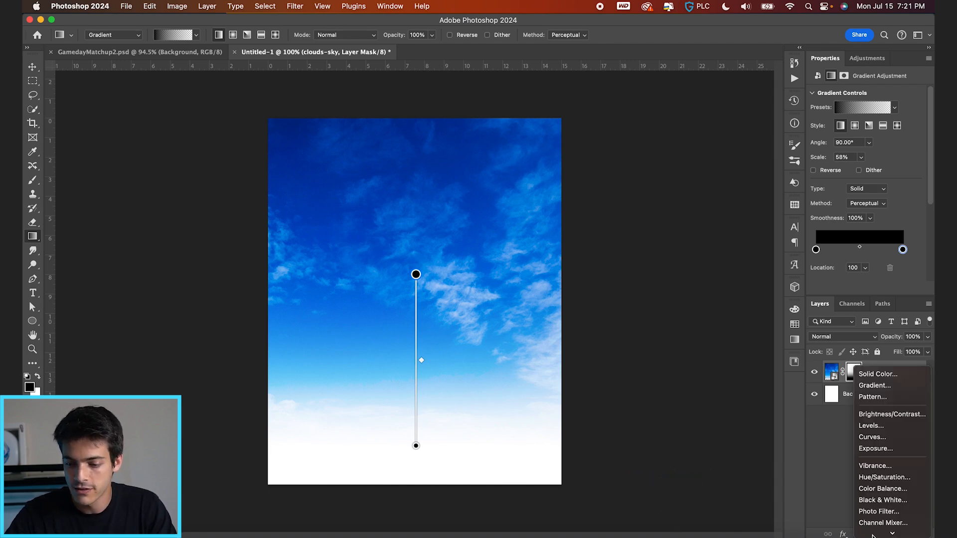
mouse_move(880, 519)
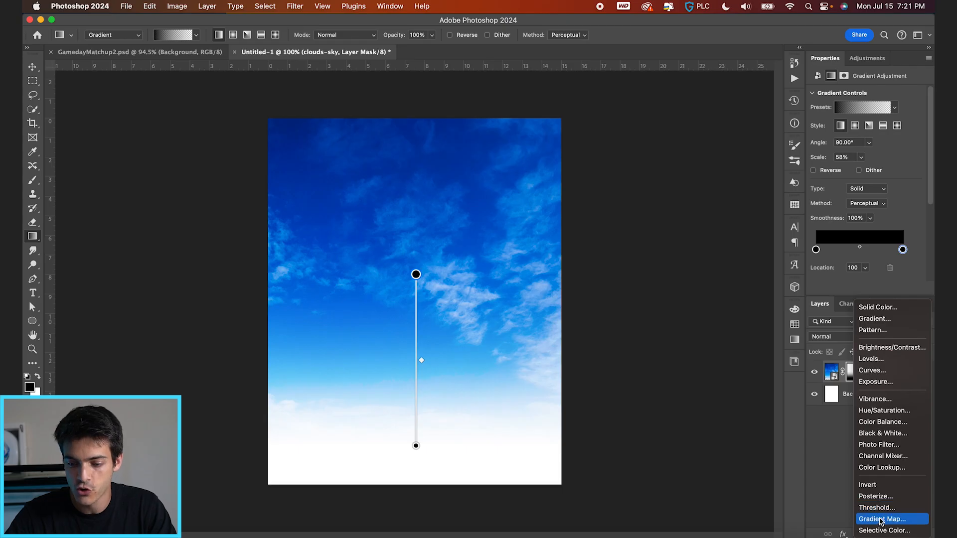
left_click(883, 519)
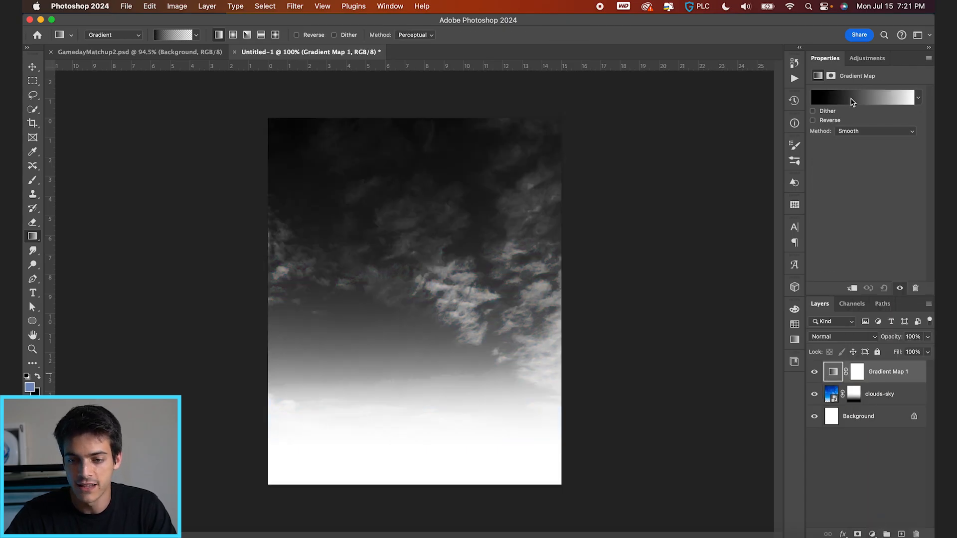
left_click(864, 98)
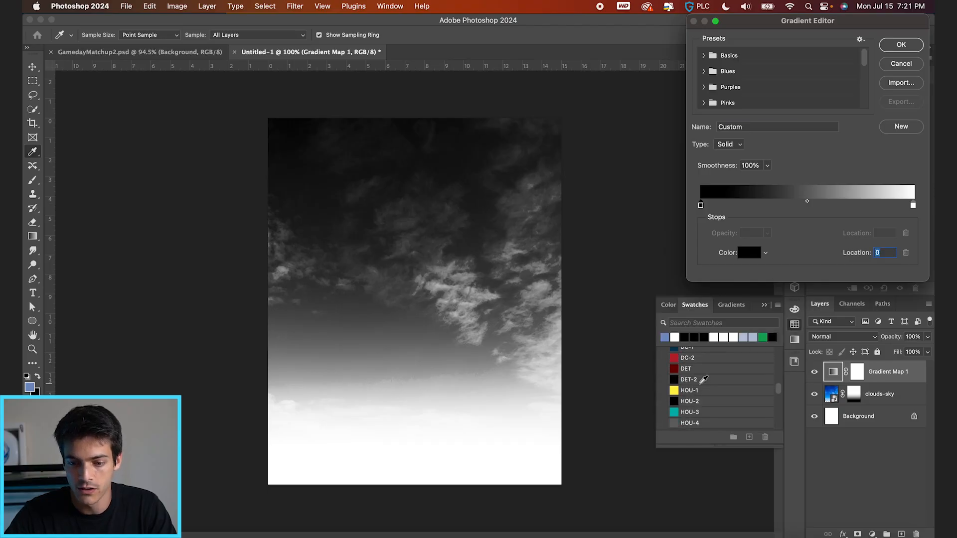
scroll("down", 3)
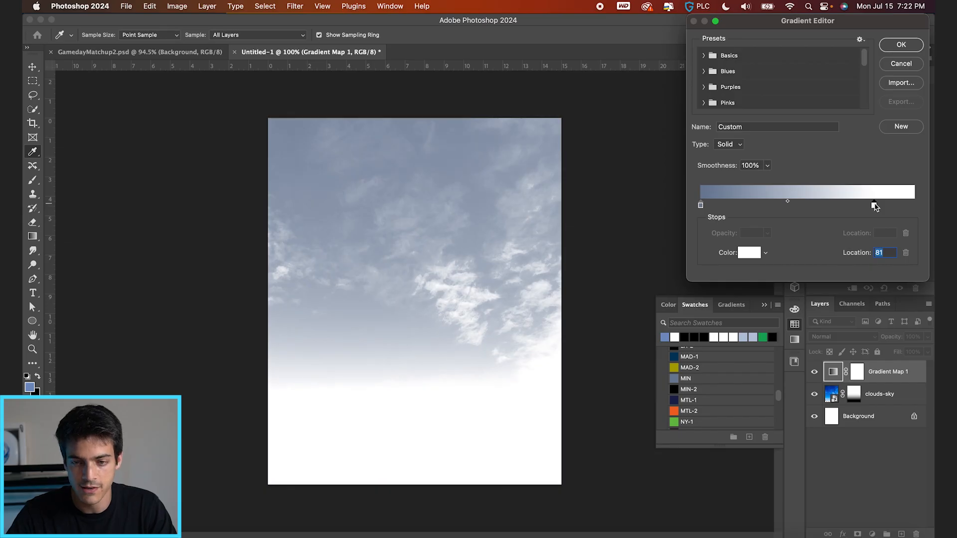
left_click(901, 43)
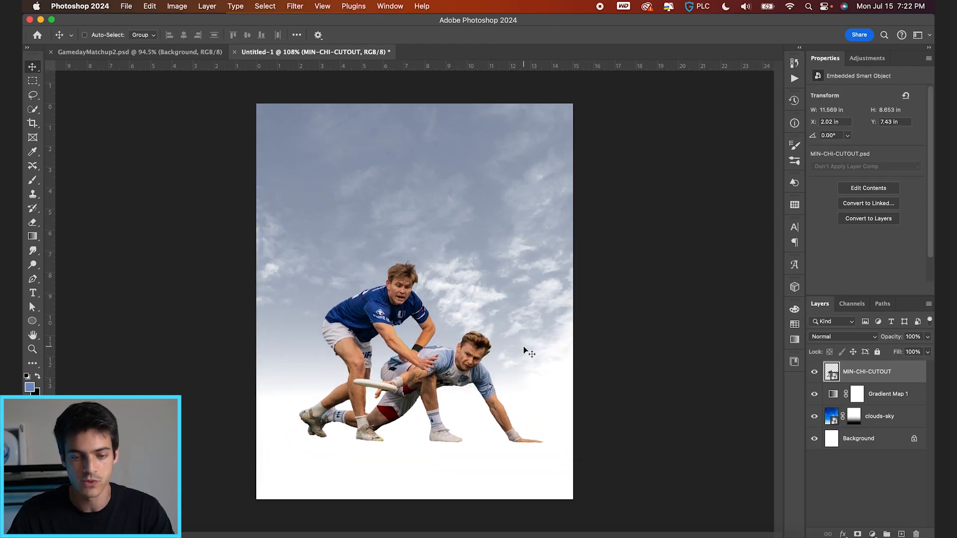
Create empty Layer 1 between the player cutout and the gradient map.
left_click(879, 416)
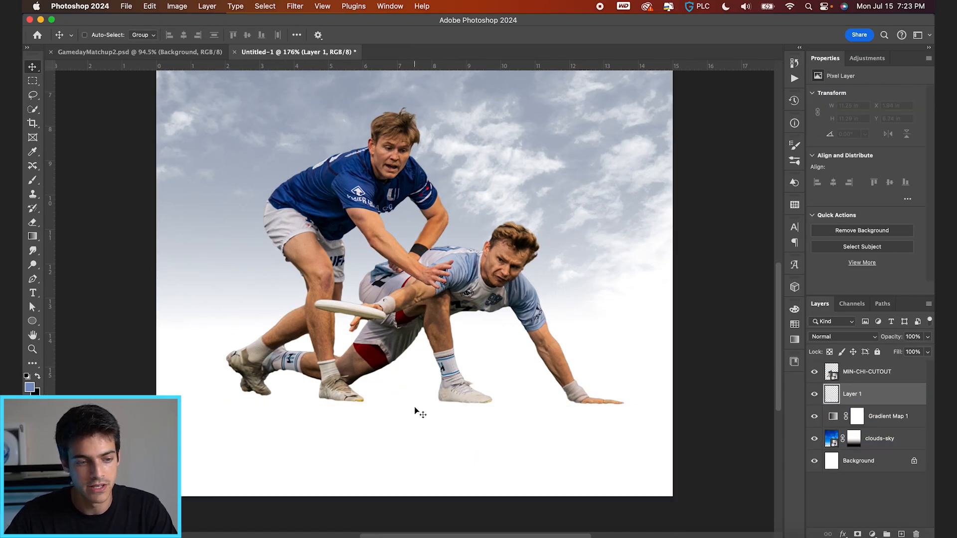
Paint soft black low-flow shadows under the players' feet and hands on Layer 1.
left_click(32, 180)
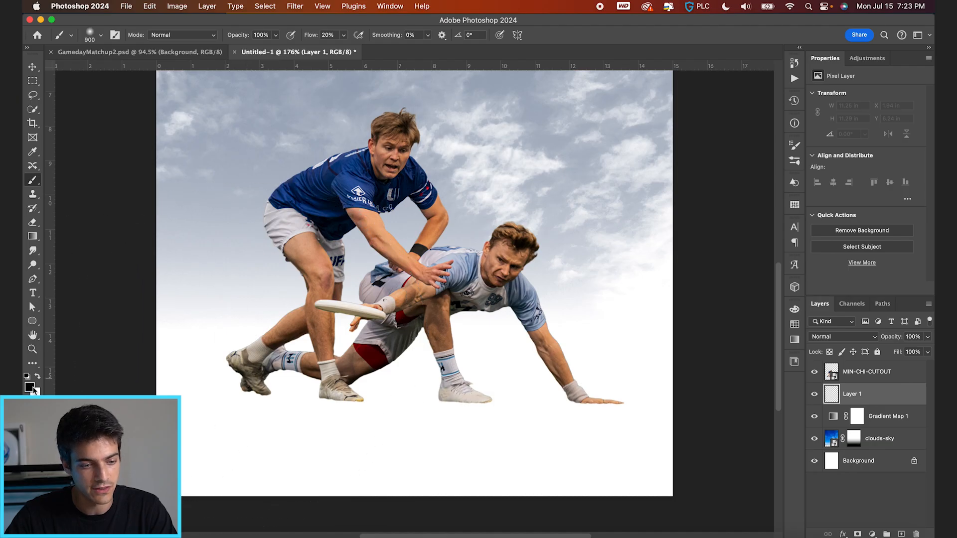
left_click(101, 35)
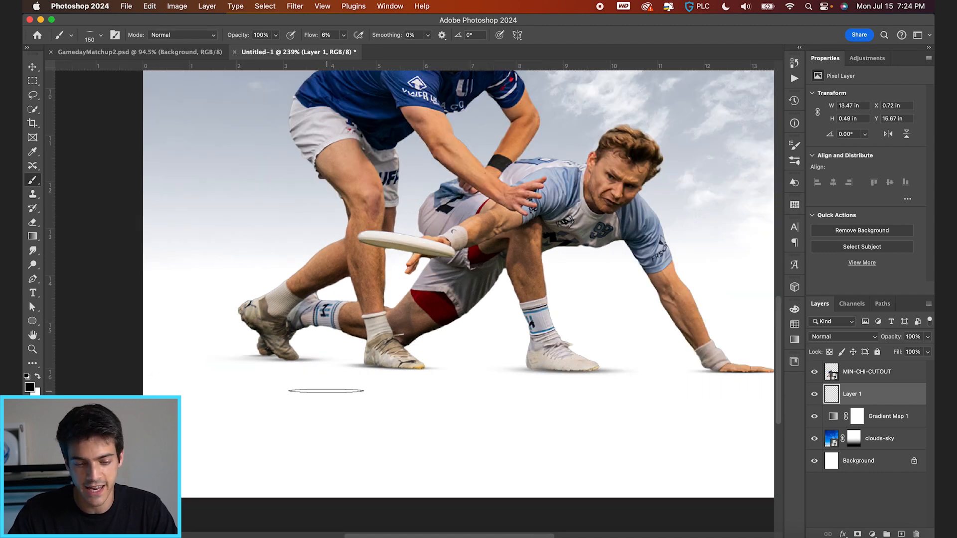
mouse_move(546, 340)
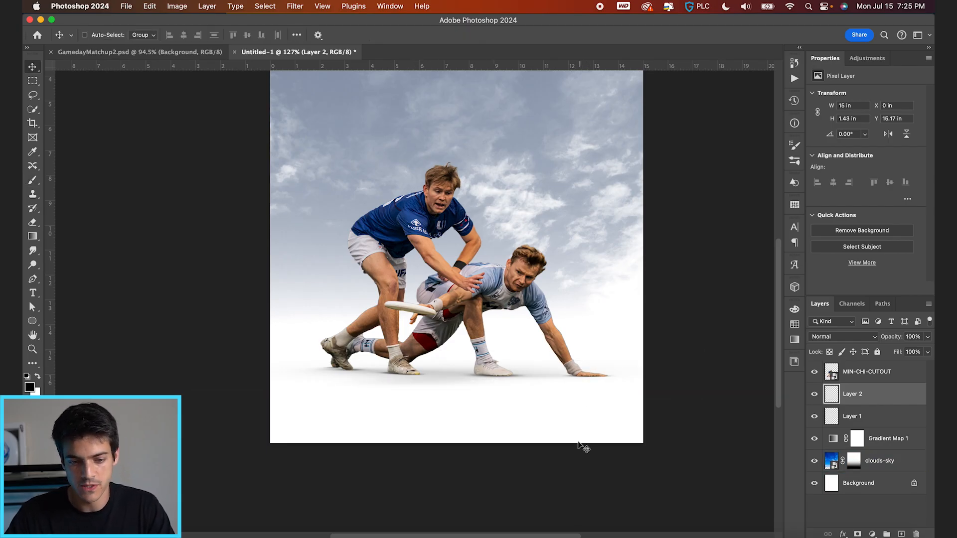
Duplicate Layer 1 and group the shadow layers into a group named Shadow.
left_click(852, 416)
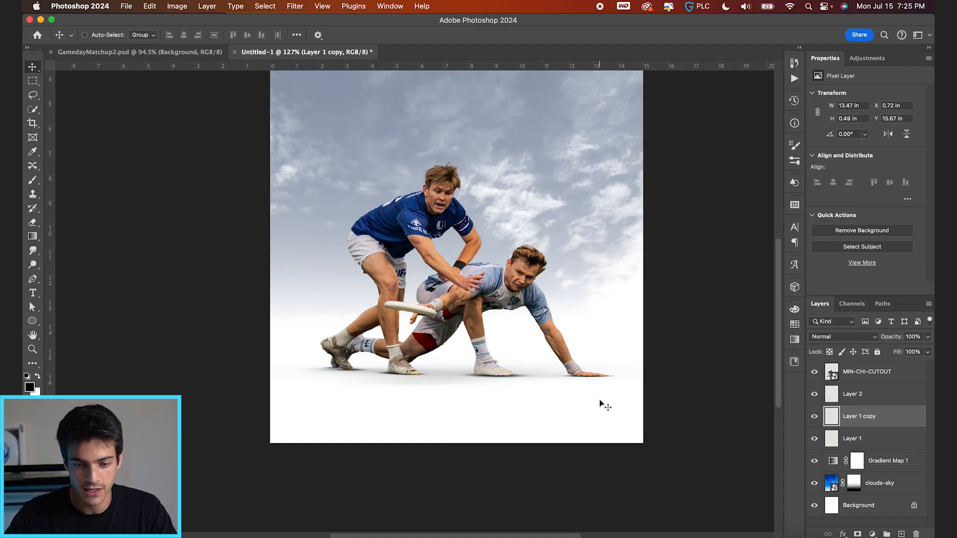
left_click(853, 394)
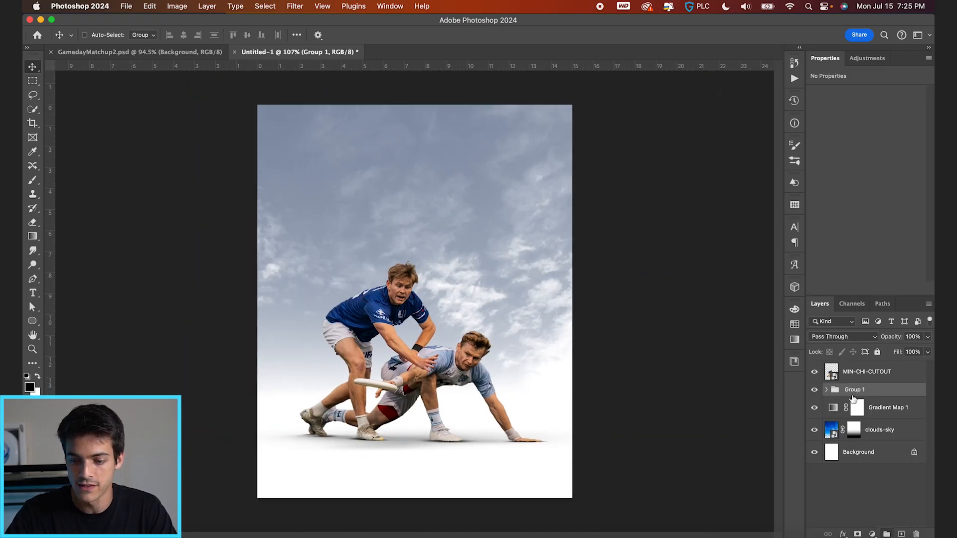
left_click(867, 372)
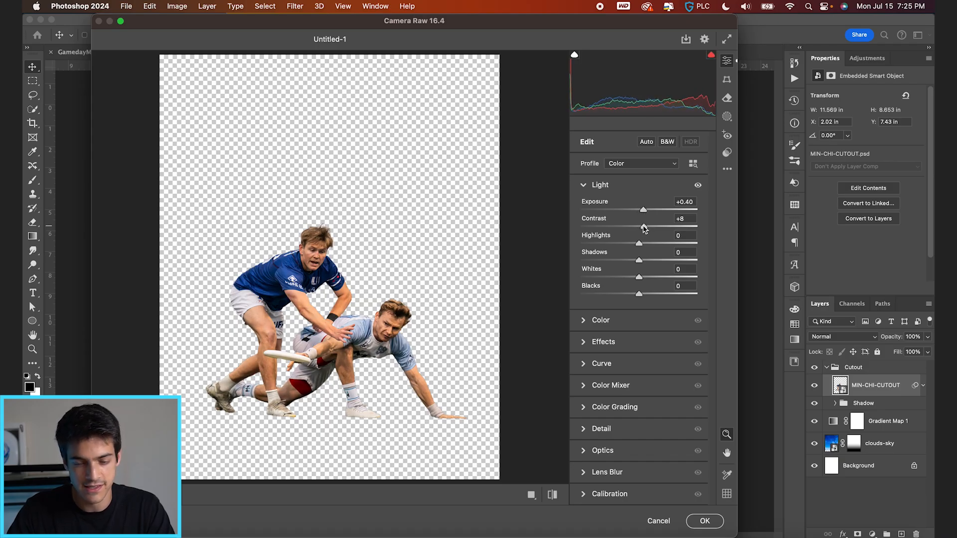
mouse_move(640, 247)
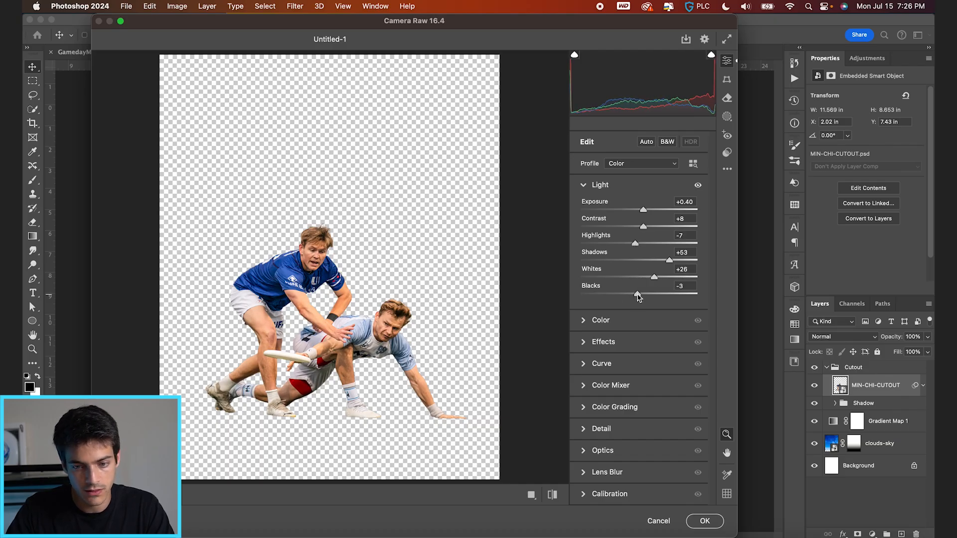
Raise the cutout's Texture and Clarity in Camera Raw's Effects settings.
left_click(603, 342)
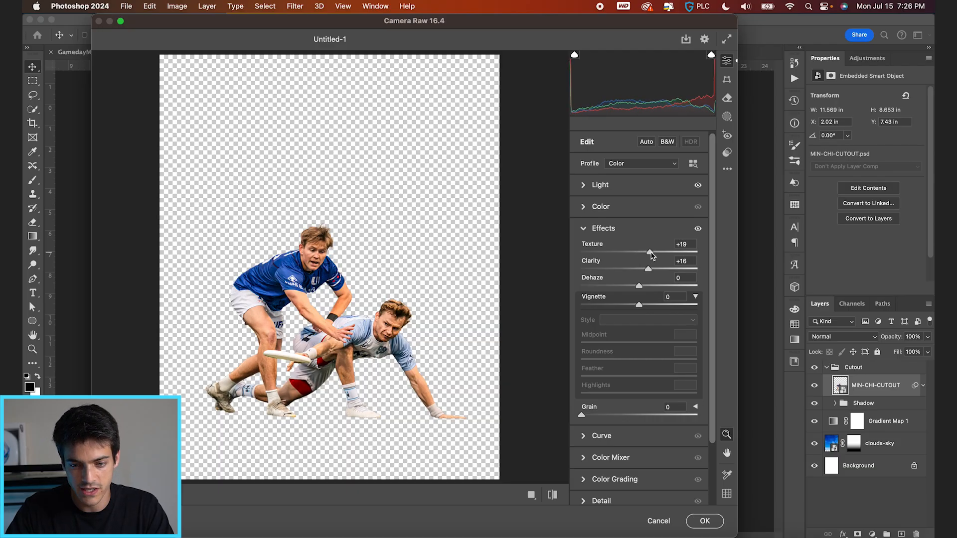
left_click(585, 228)
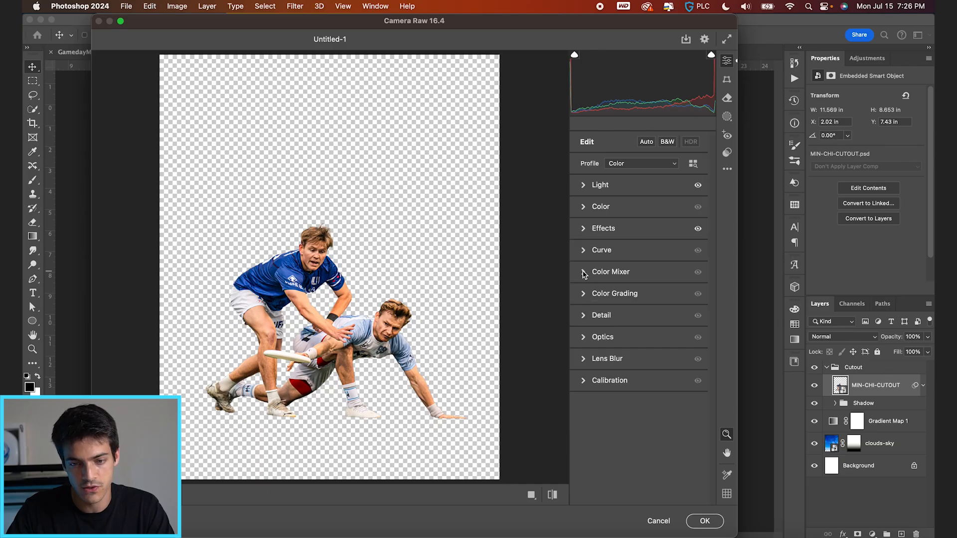
Shift Orange hue, saturation and luminance, desaturate other colours to -100, and apply Camera Raw.
left_click(610, 271)
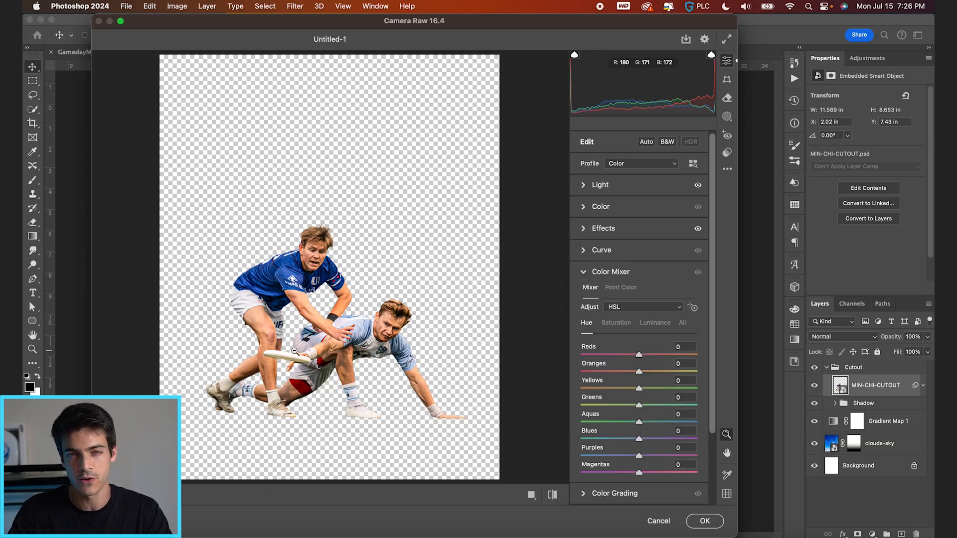
mouse_move(627, 337)
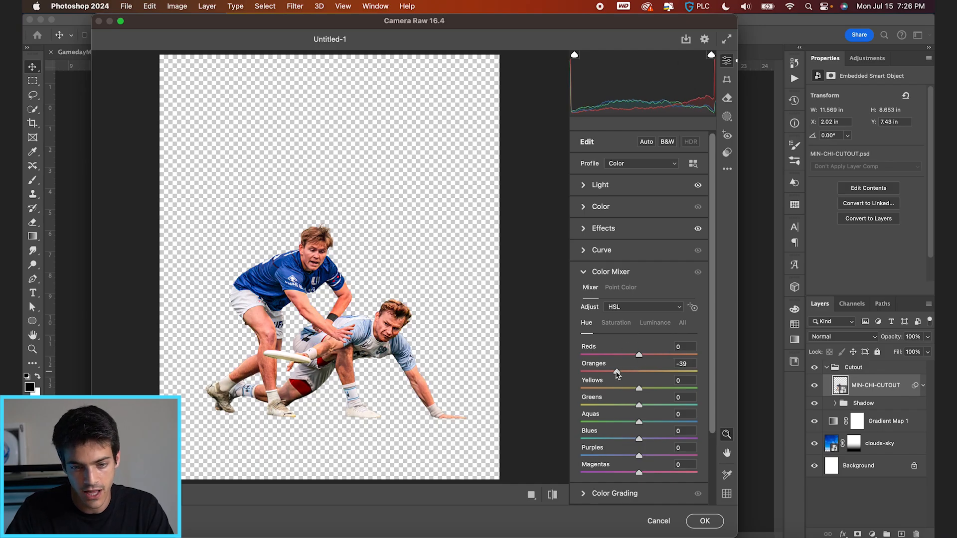
left_click(616, 323)
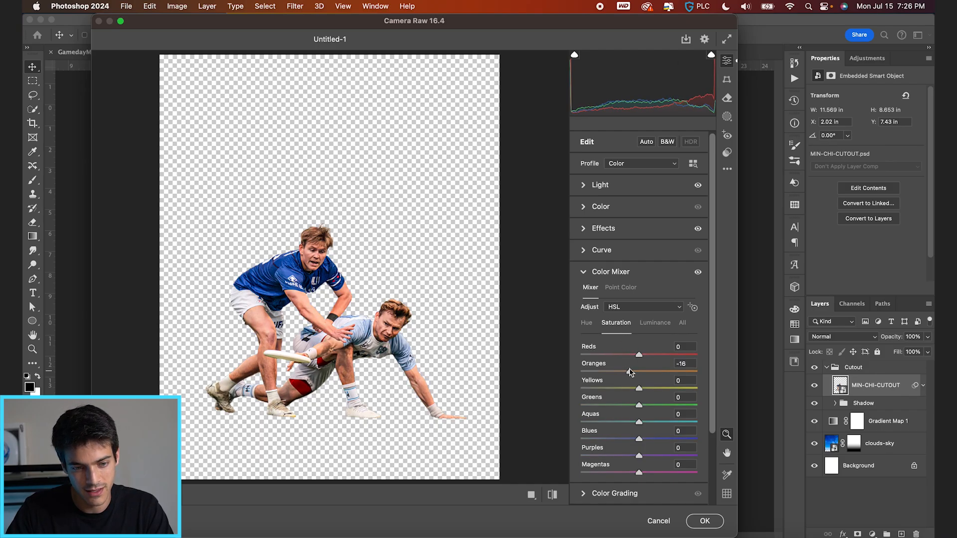
left_click(655, 323)
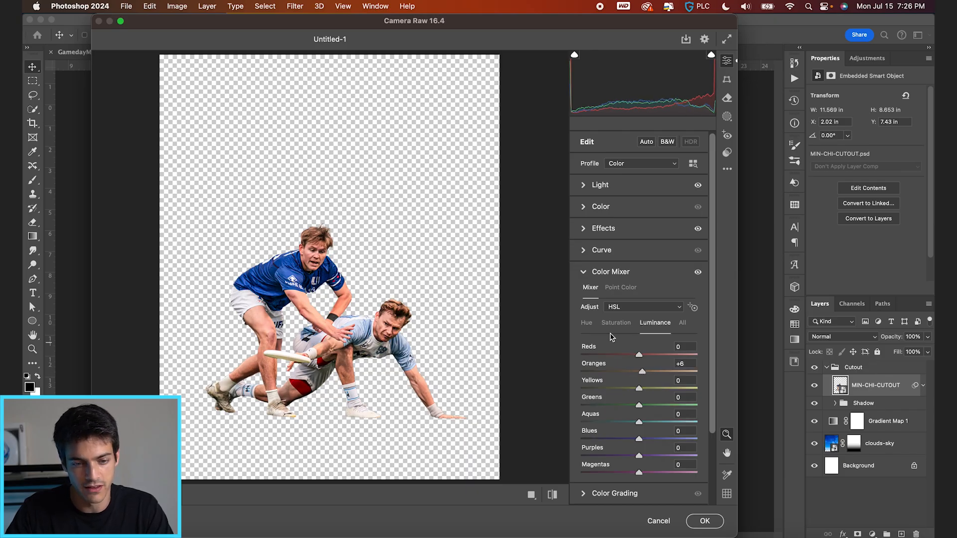
left_click(587, 323)
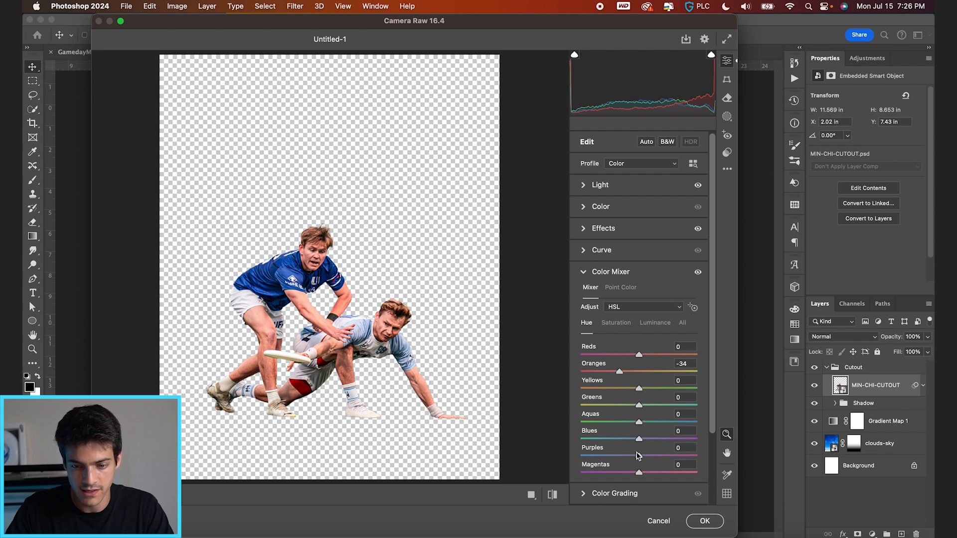
left_click(616, 322)
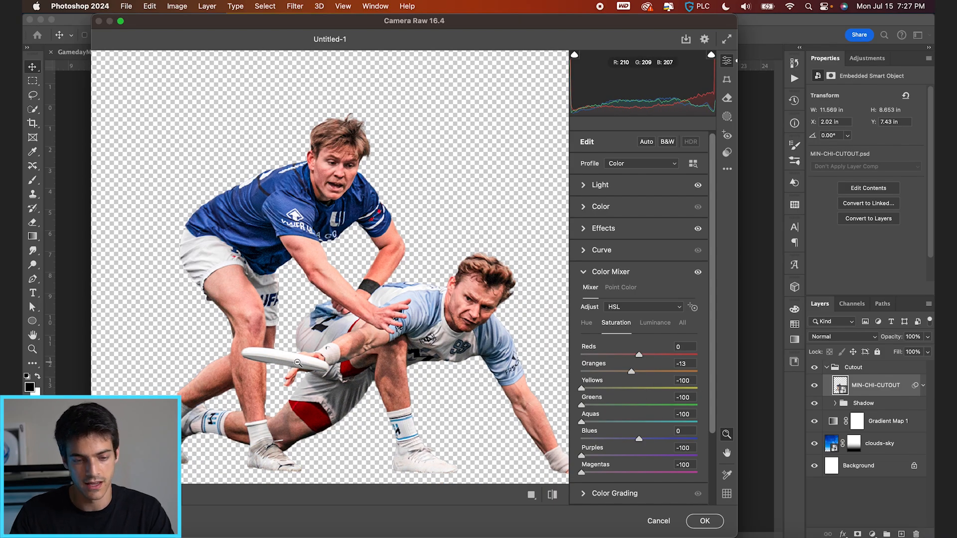
mouse_move(546, 332)
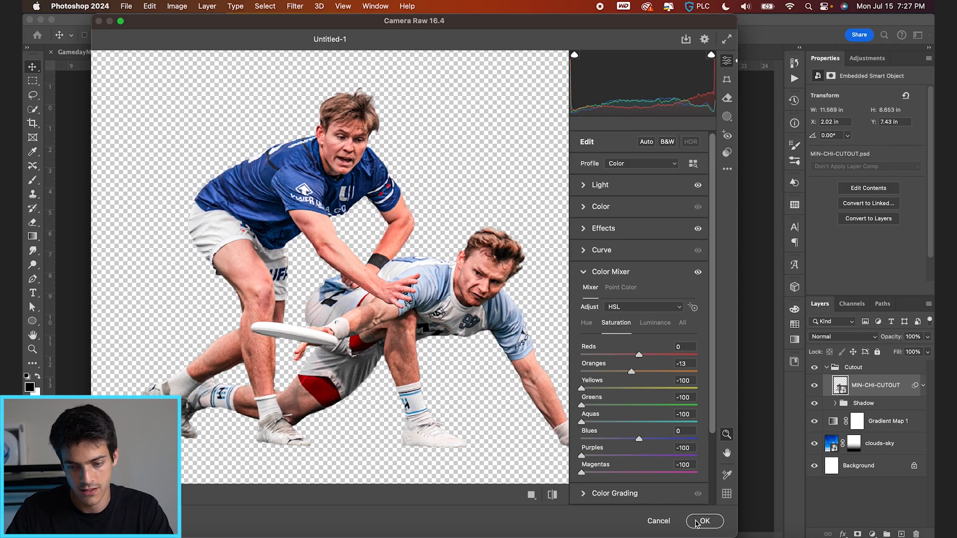
left_click(704, 521)
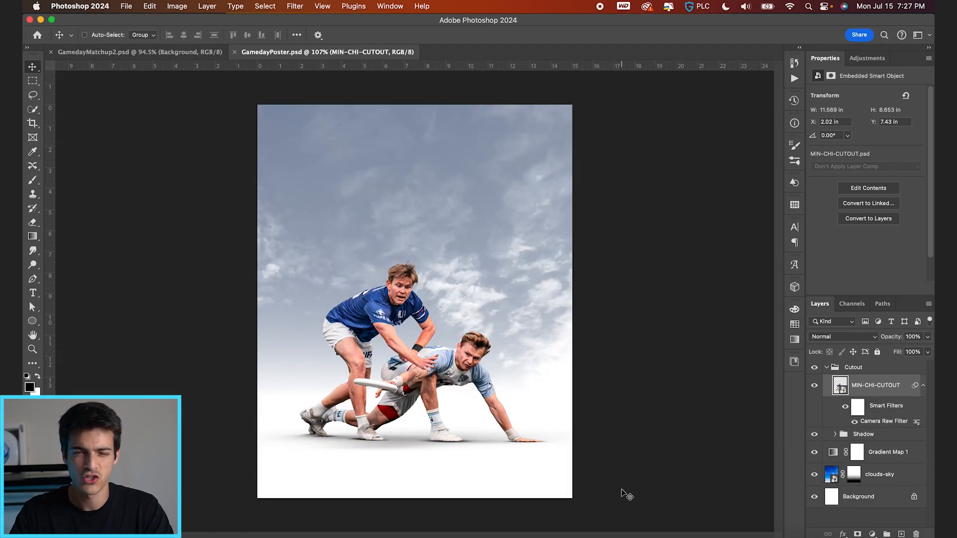
Change Gradient Map 1 to a light blue to white gradient.
left_click(863, 434)
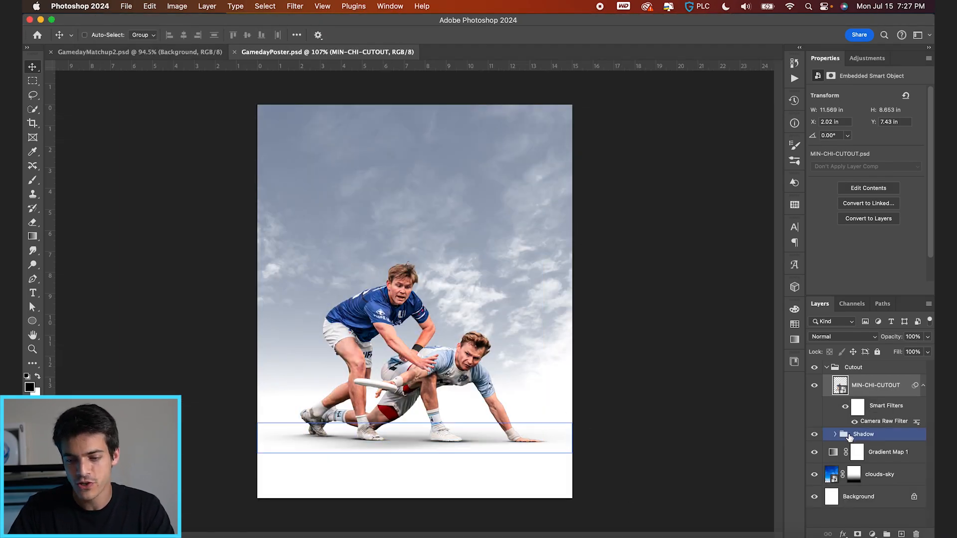
left_click(865, 434)
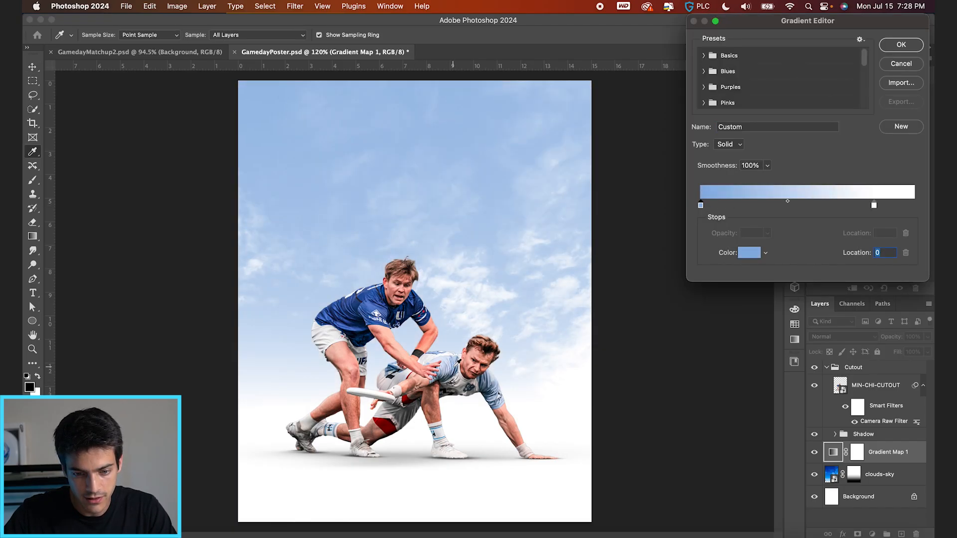
left_click(901, 45)
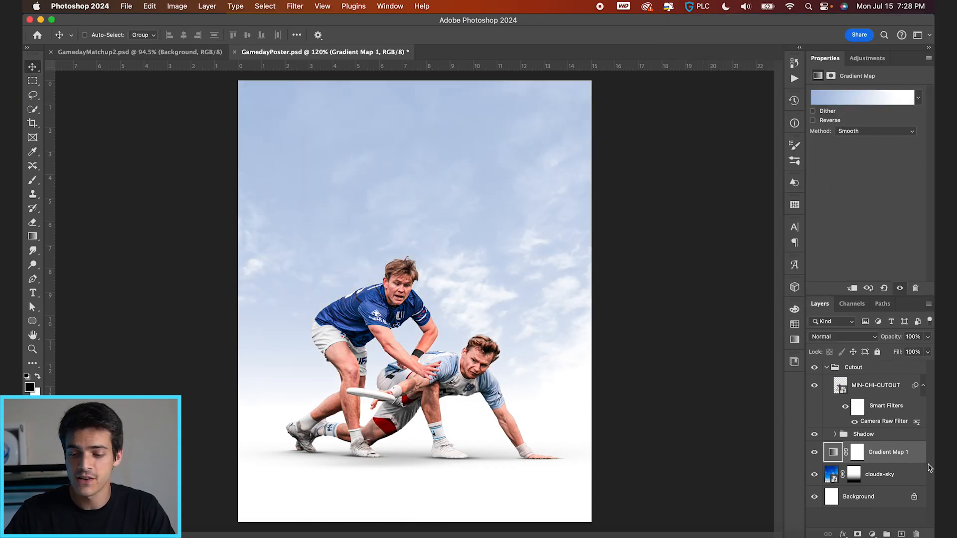
Type a large GAMEDAY headline in Armada BoldCompressed and duplicate the text layer.
left_click(828, 367)
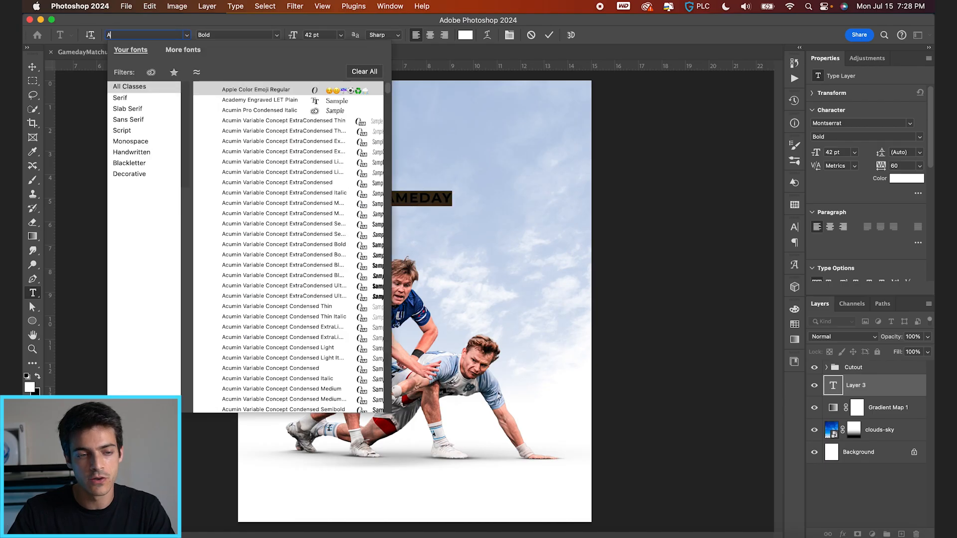
type("Armada")
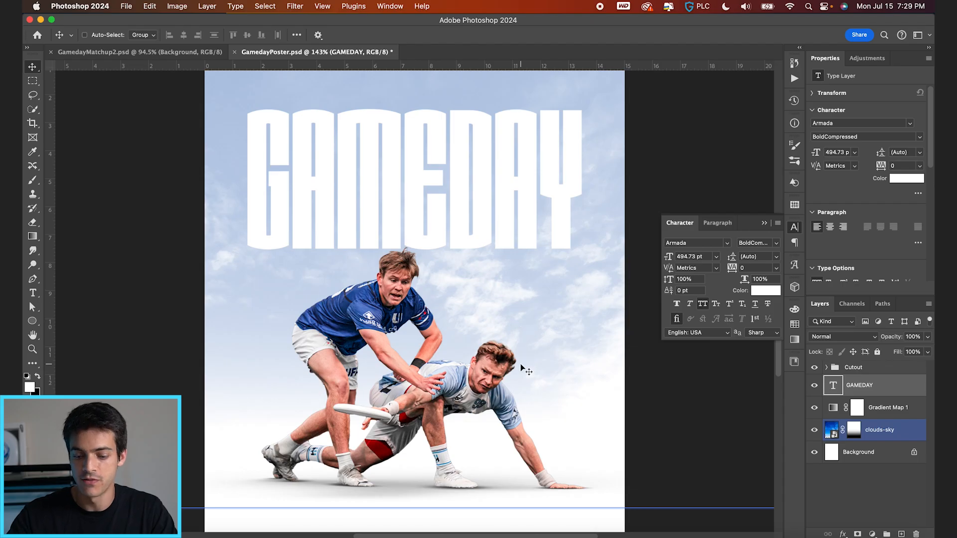
key("cmd+j")
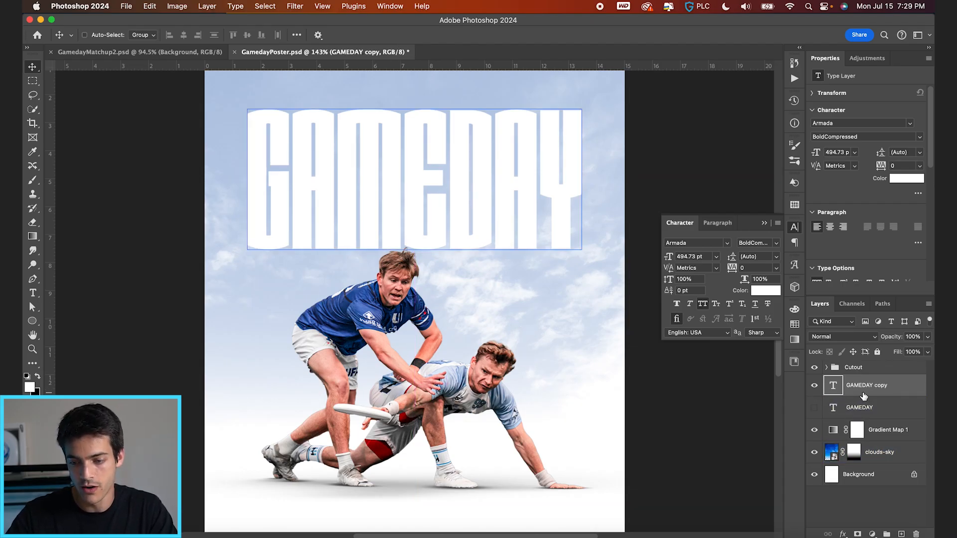
Convert the GAMEDAY copy text layer into a vector shape.
right_click(867, 385)
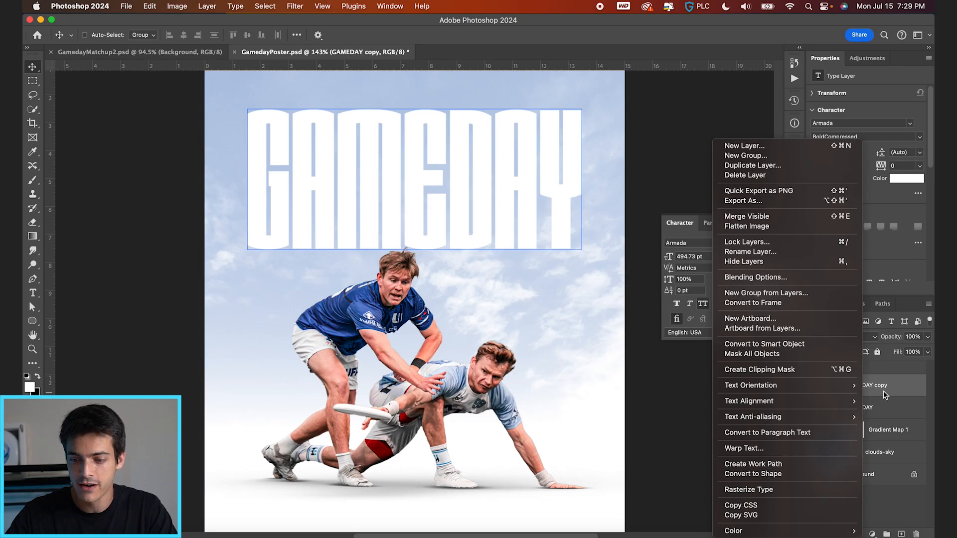
mouse_move(783, 474)
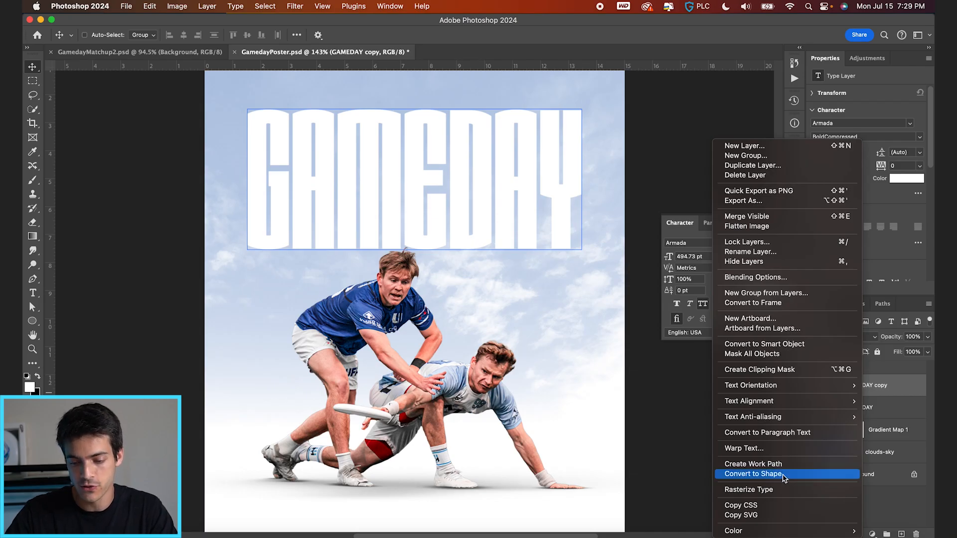
left_click(754, 474)
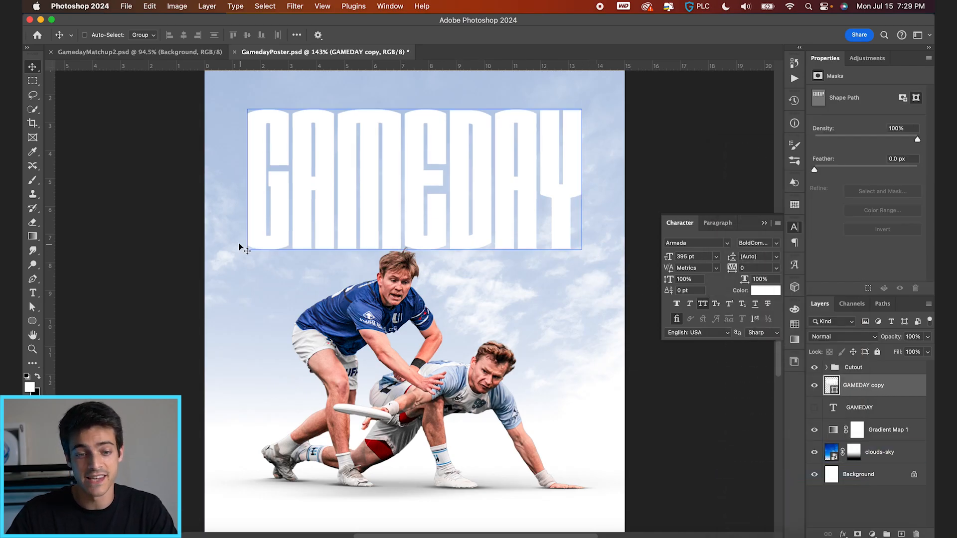
left_click(879, 452)
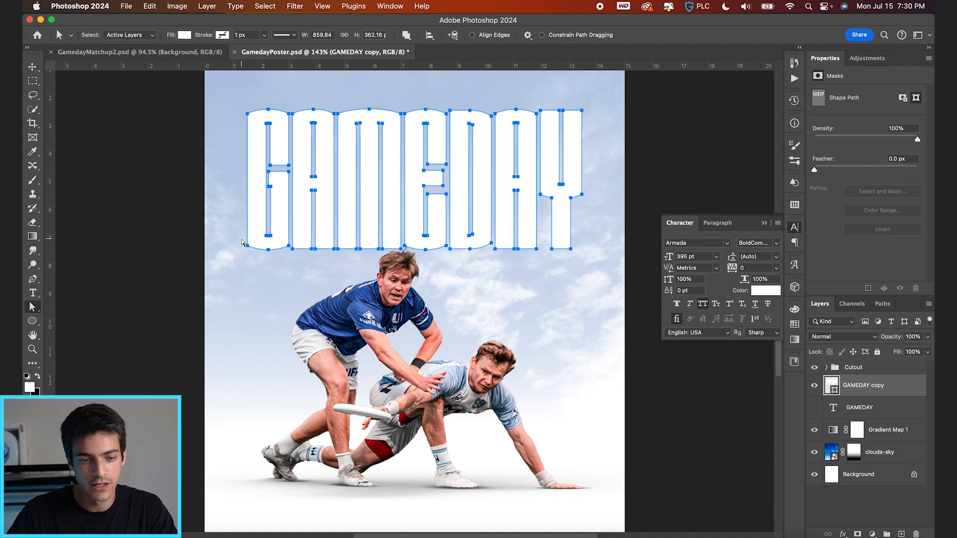
mouse_move(236, 228)
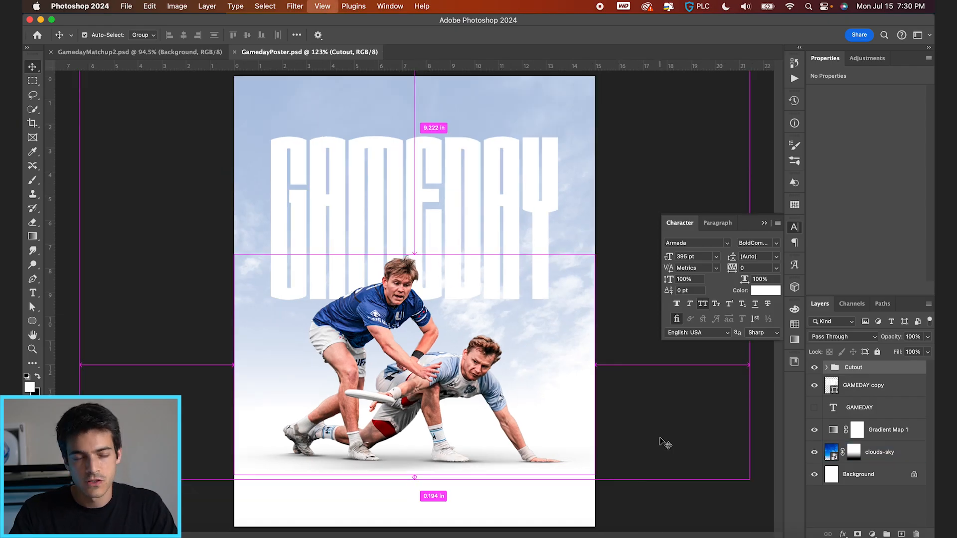
Enlarge the GAMEDAY shape so its letters extend down behind the players.
left_click(864, 385)
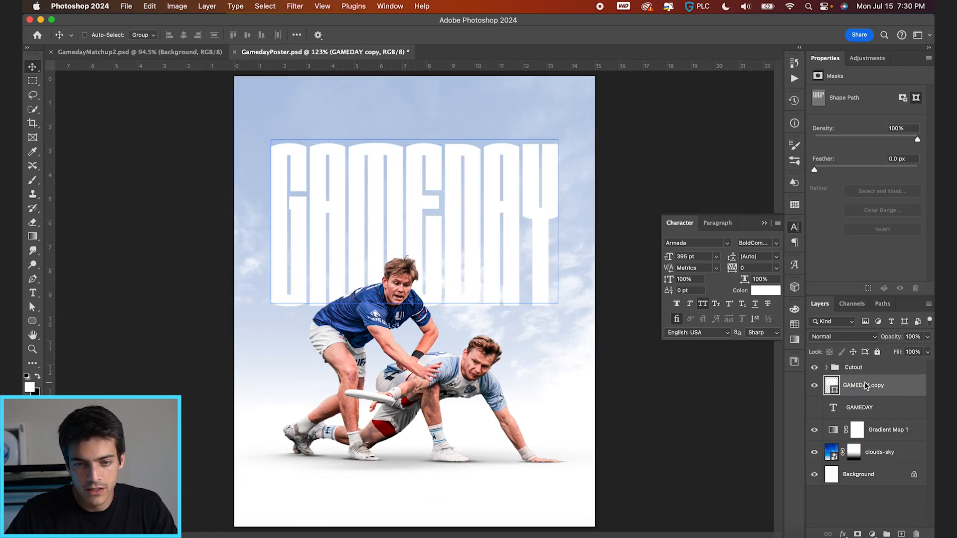
left_click(879, 452)
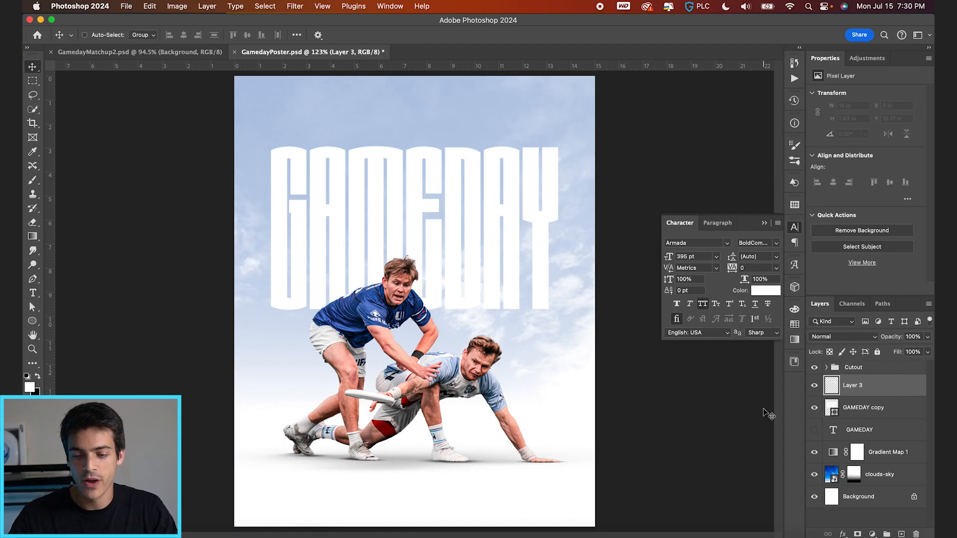
left_click(880, 474)
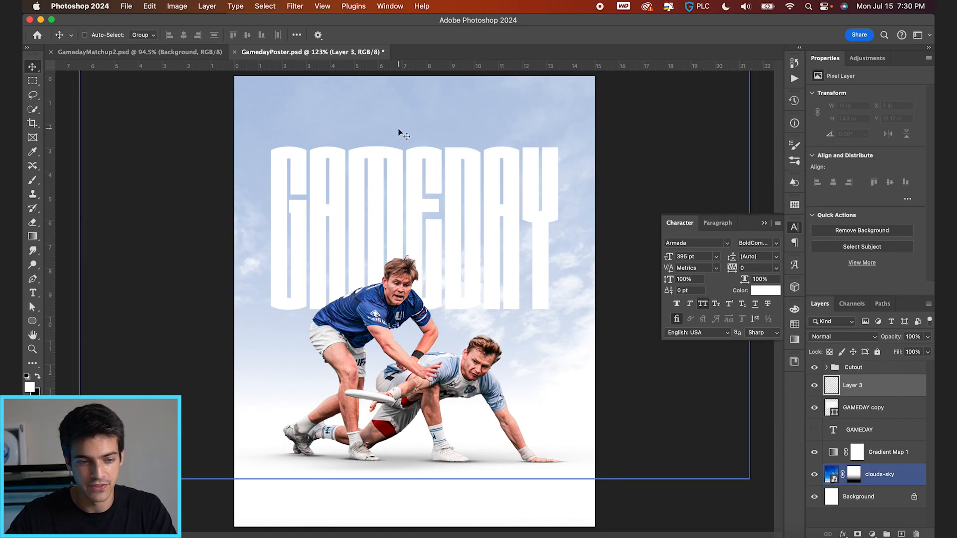
left_click(32, 293)
type("Montserrat")
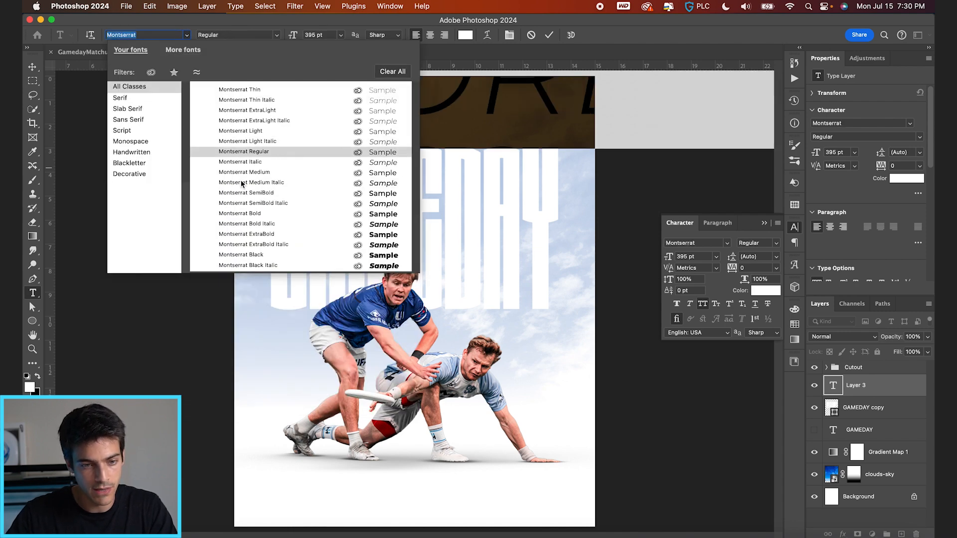
Add a white Montserrat Bold 18 pt caption 'CHICAGO UNION VS. MINNESOTA WIND CHILL, JULY 15, 2024'.
left_click(240, 212)
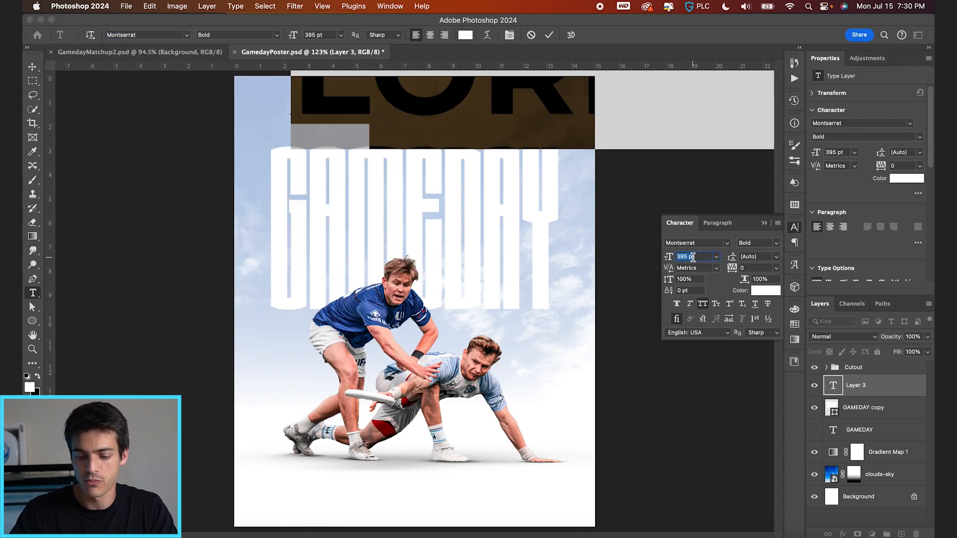
type("18")
left_click(760, 268)
type("80")
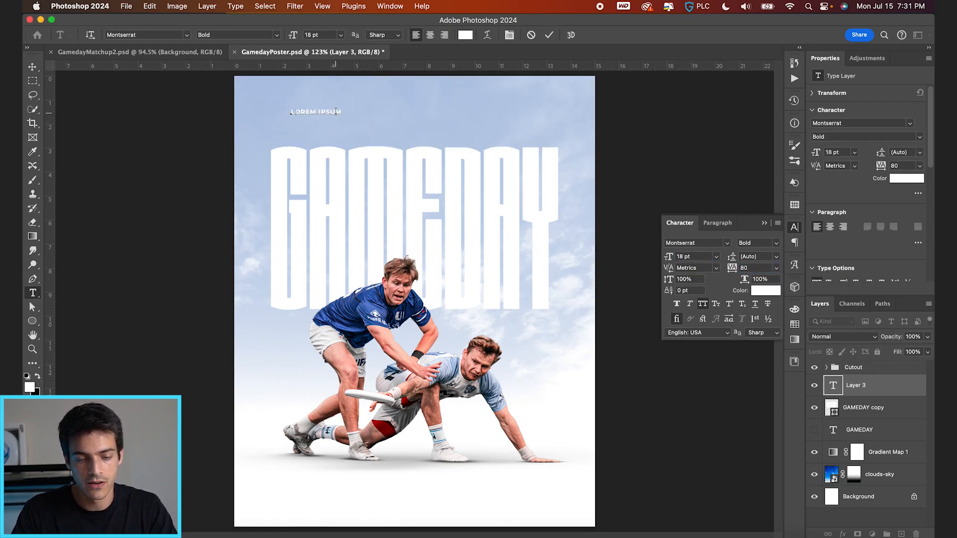
type("CHICAGO UNION VS. MIN")
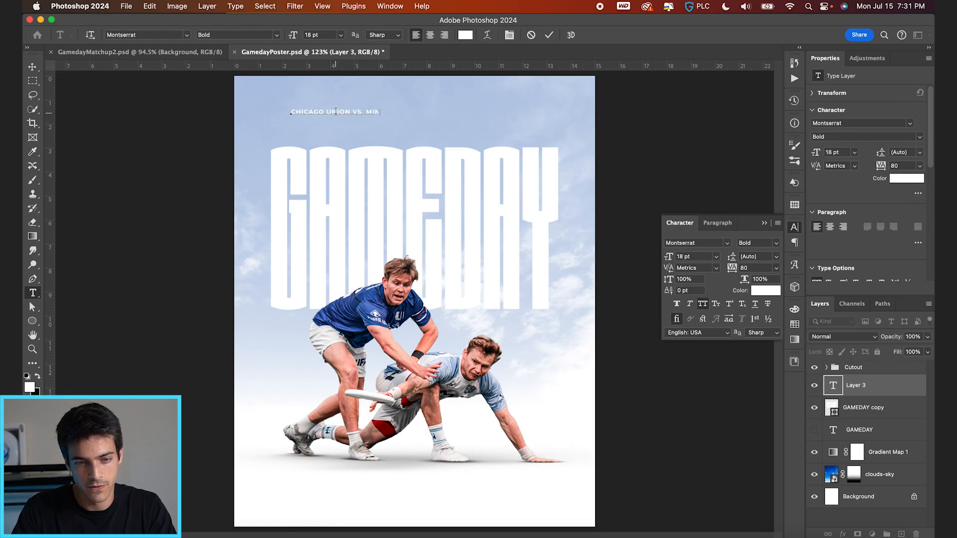
type("NESOTA WIND CHILL")
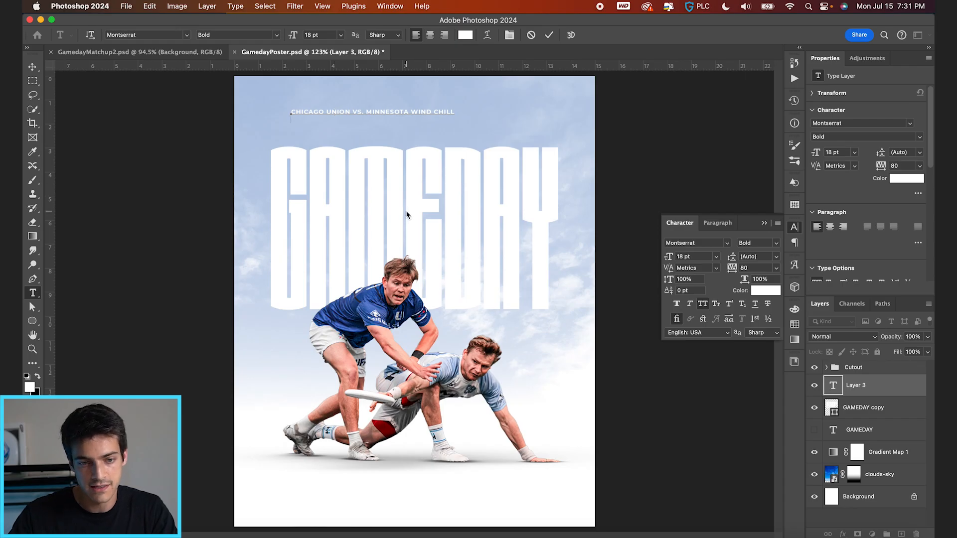
type("JULY 15, 2024")
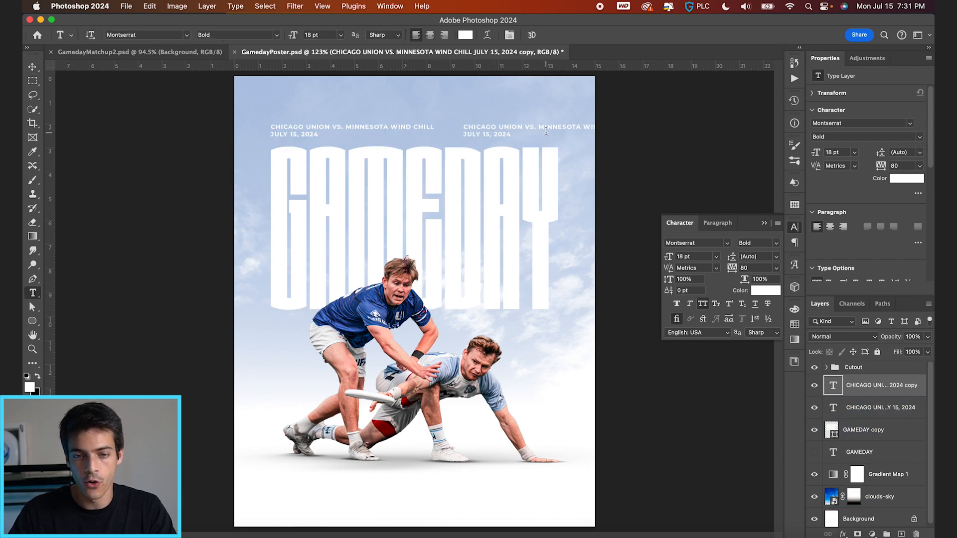
Retype the duplicated caption as right-aligned '7:00 PM CT / SEA FOAM STADIUM' at top right.
left_click(445, 35)
type("EA FOAM ST")
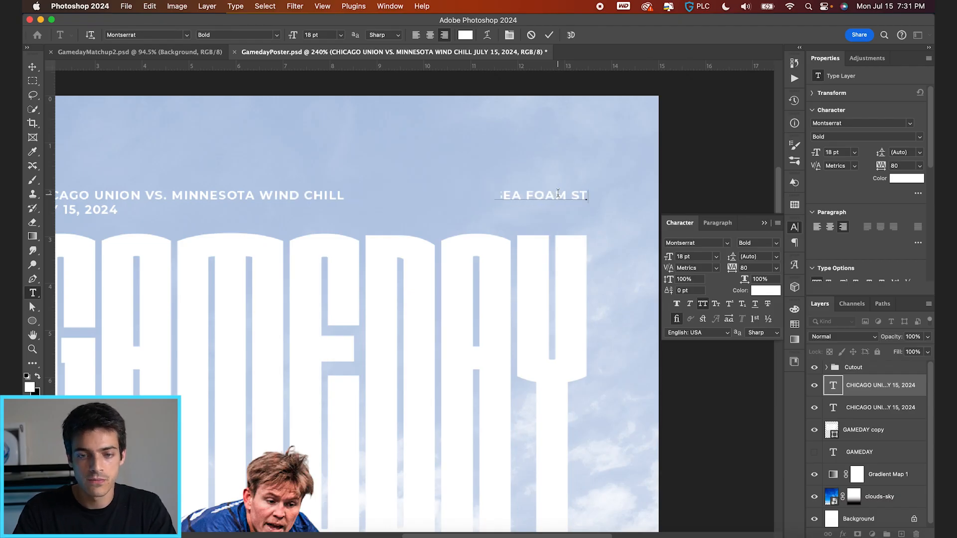
type("ADIUM")
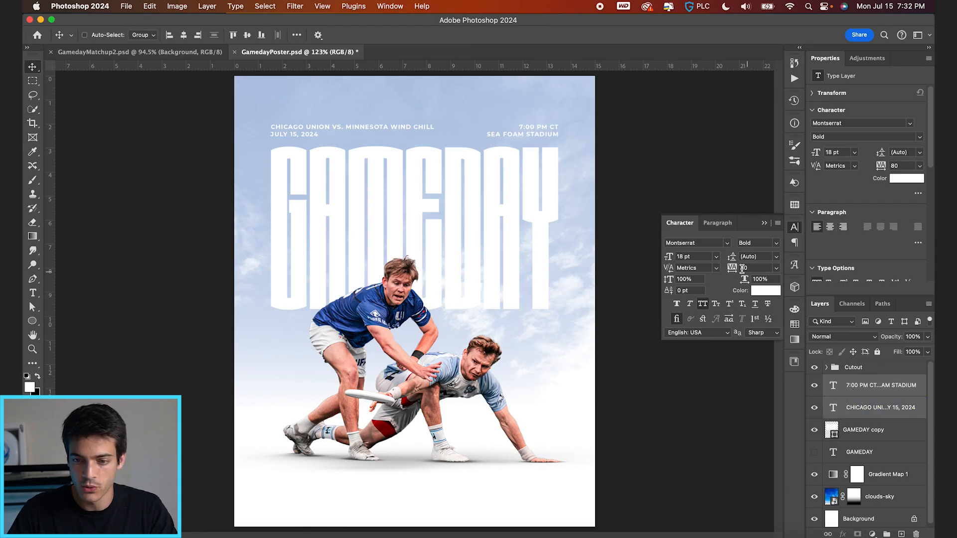
Set 27 pt leading on both top captions and nudge the GAMEDAY copy upward.
triple_click(757, 256)
type("27")
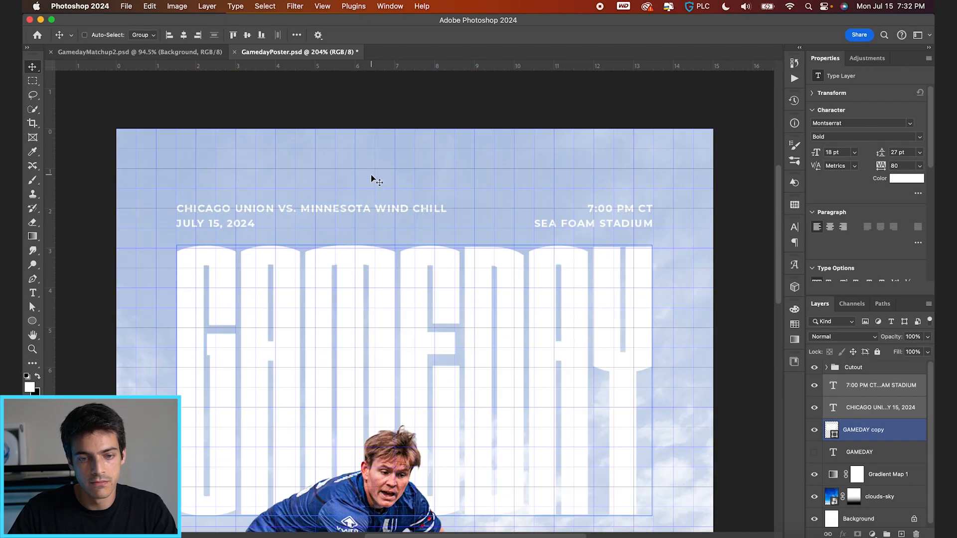
left_click(880, 497)
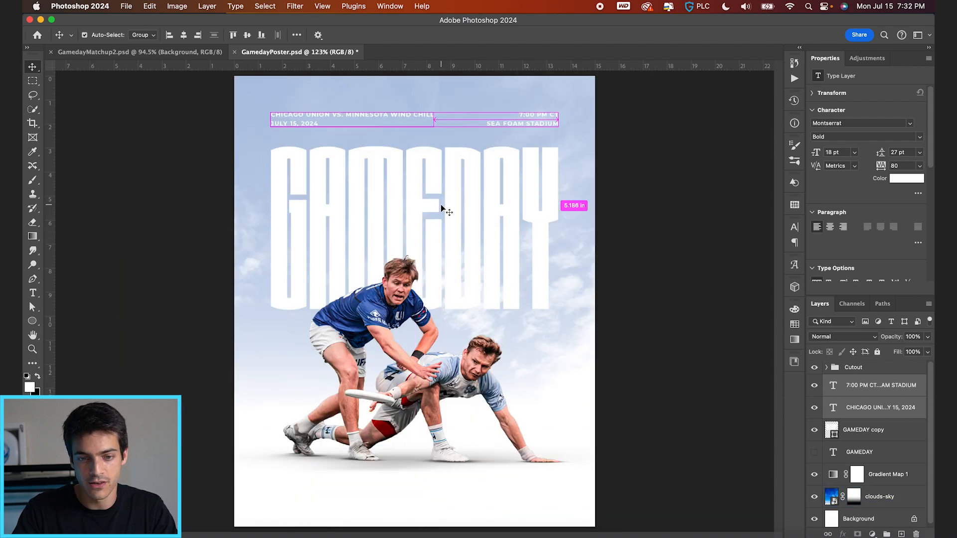
left_click(880, 496)
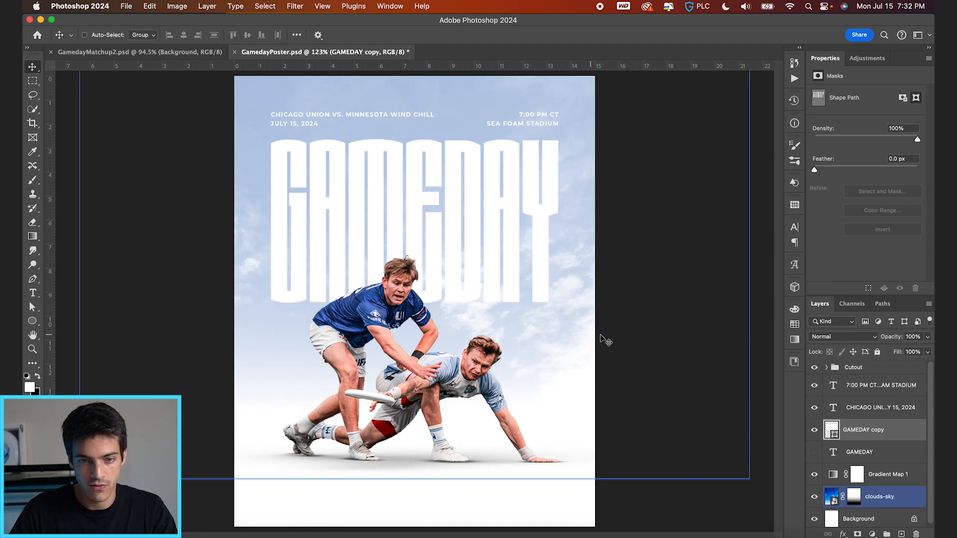
left_click(853, 367)
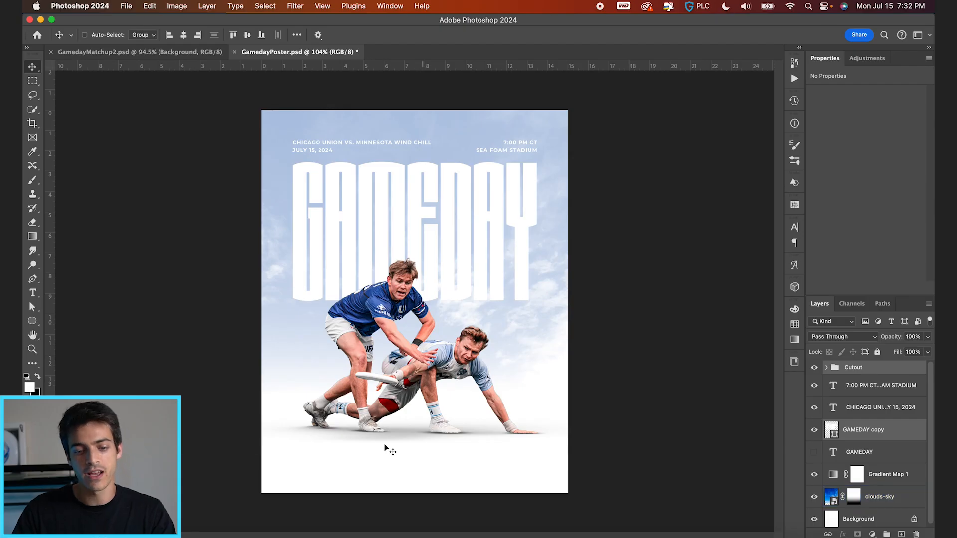
mouse_move(421, 492)
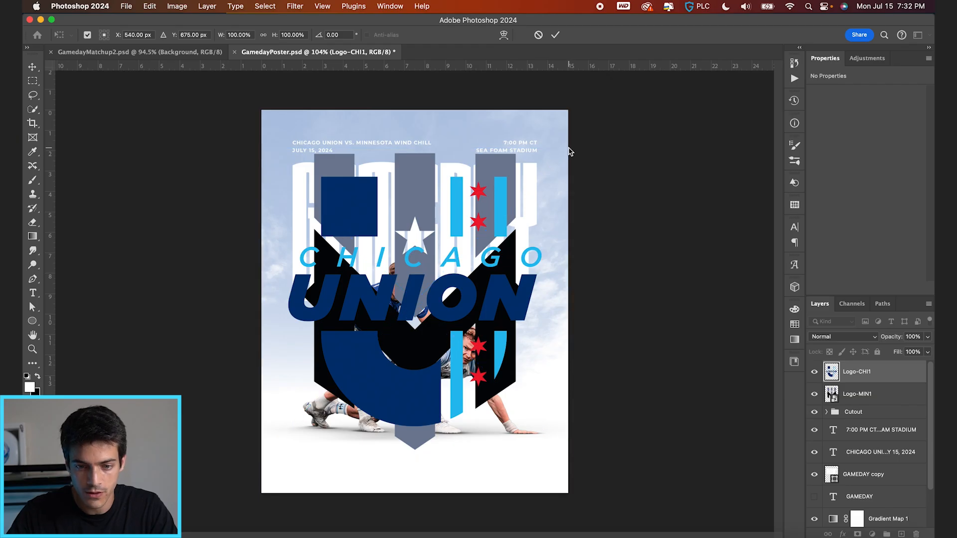
Place the Chicago Union and Minnesota logos, scaled small, at the bottom centre.
left_click(857, 394)
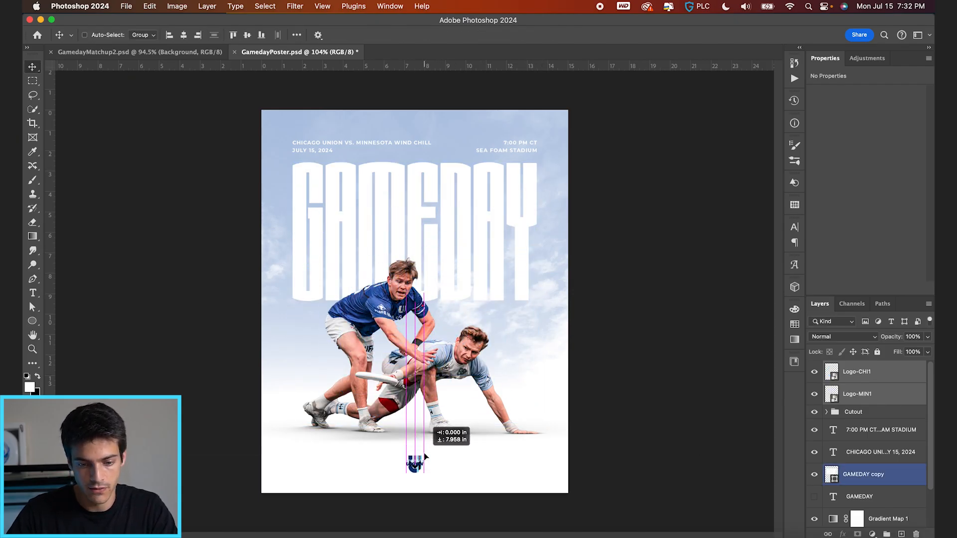
left_click(857, 371)
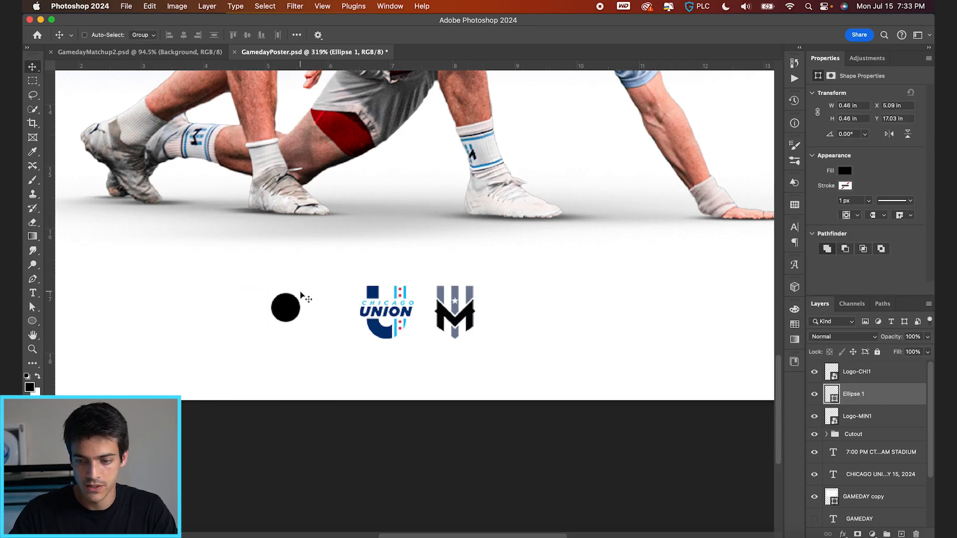
Turn a copied date text layer into 'VS' over Ellipse 1 and group them.
left_click(879, 474)
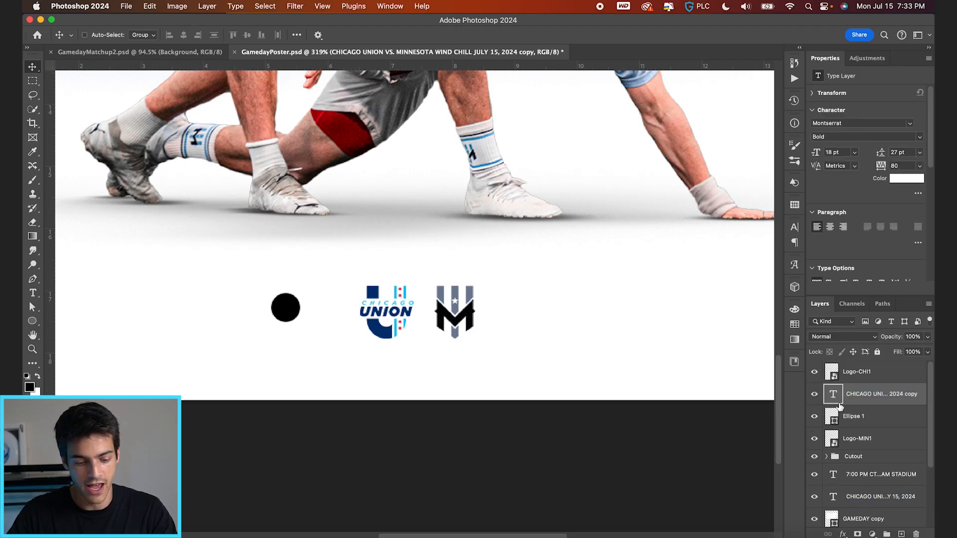
left_click(882, 497)
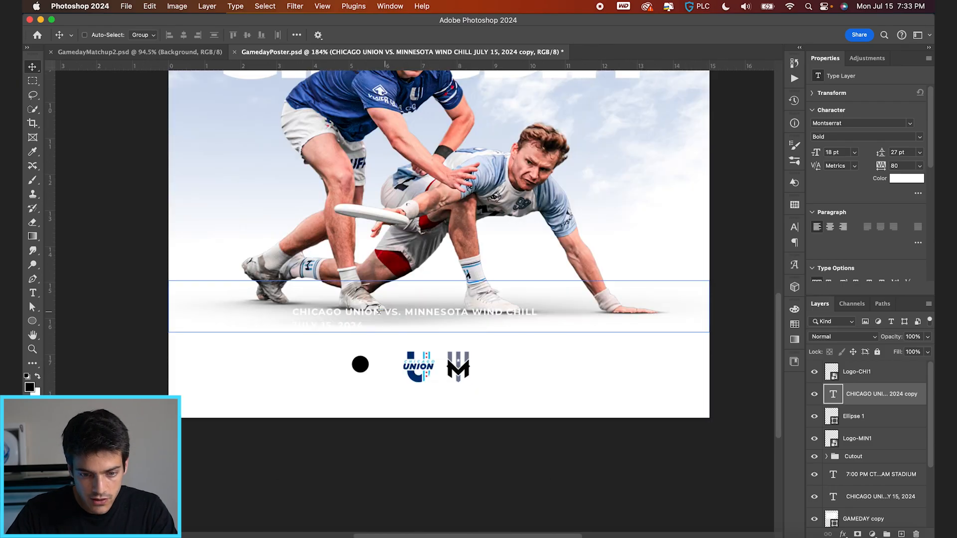
double_click(378, 312)
type("VS")
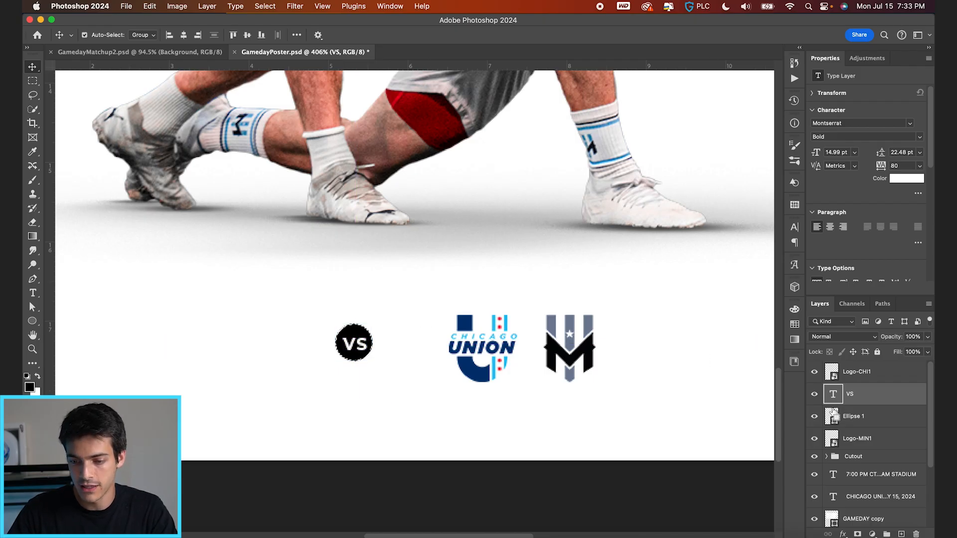
left_click(853, 416)
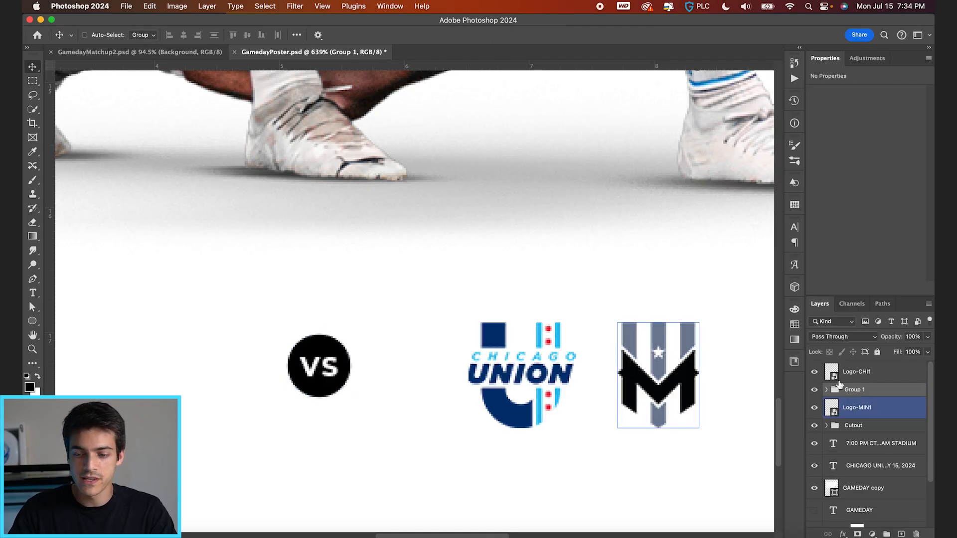
Rename the badge group VS, centre it between the logos, and group them together.
left_click(854, 389)
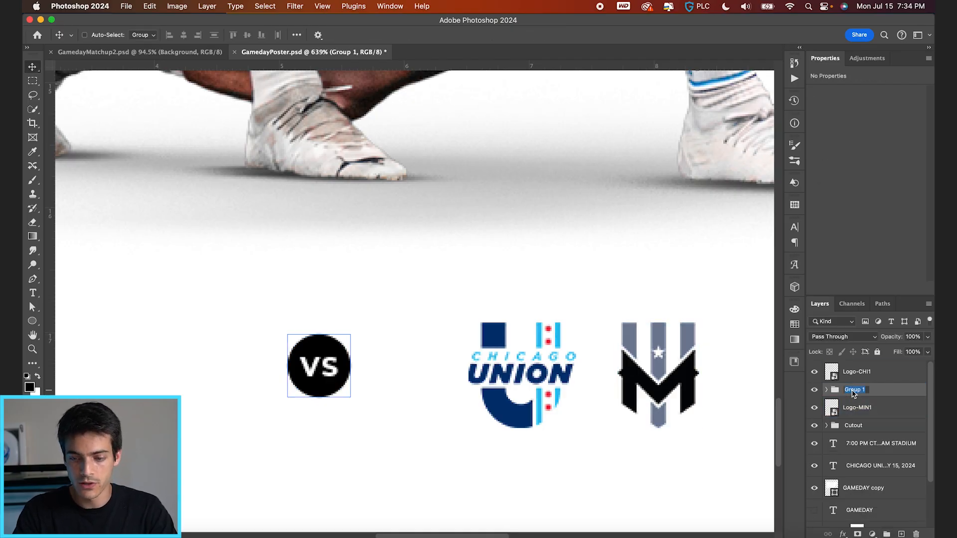
double_click(854, 390)
type("VS")
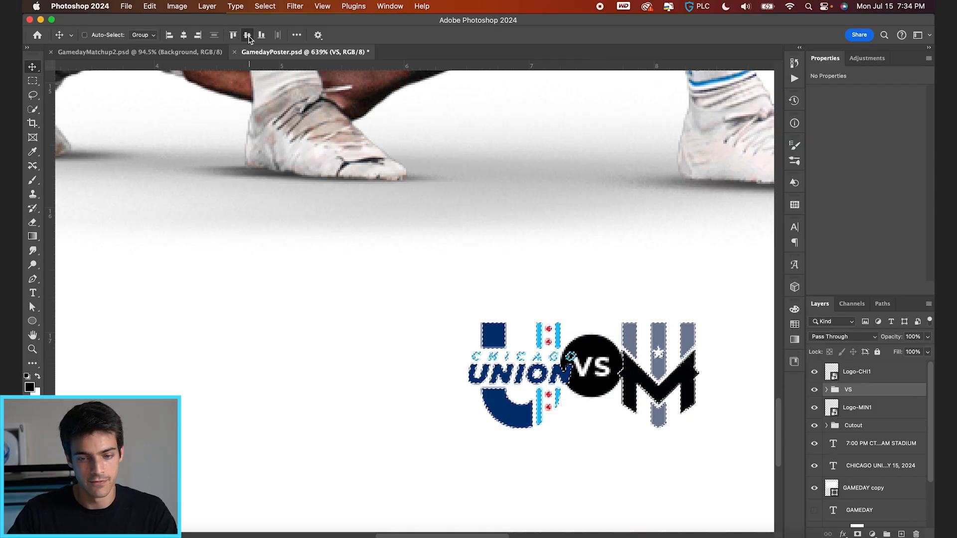
left_click(857, 407)
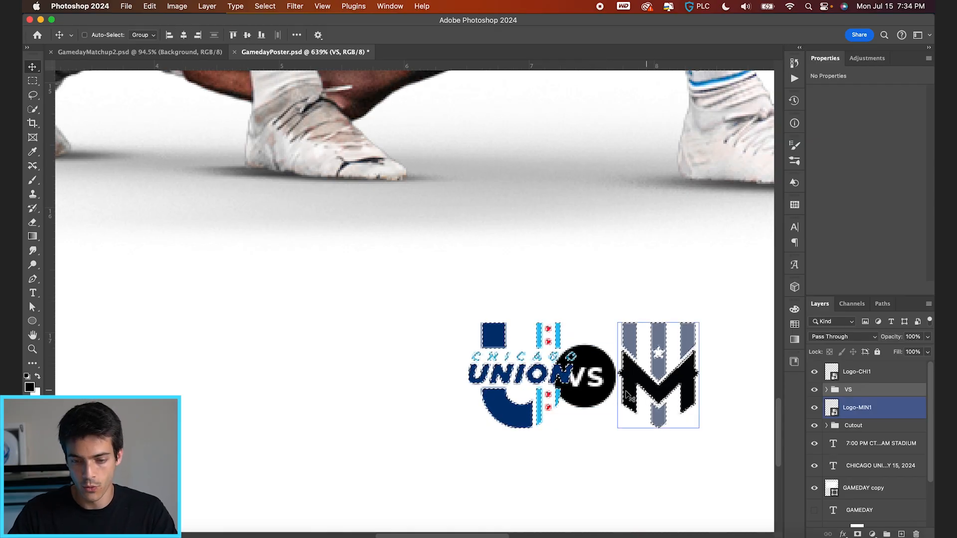
left_click(856, 407)
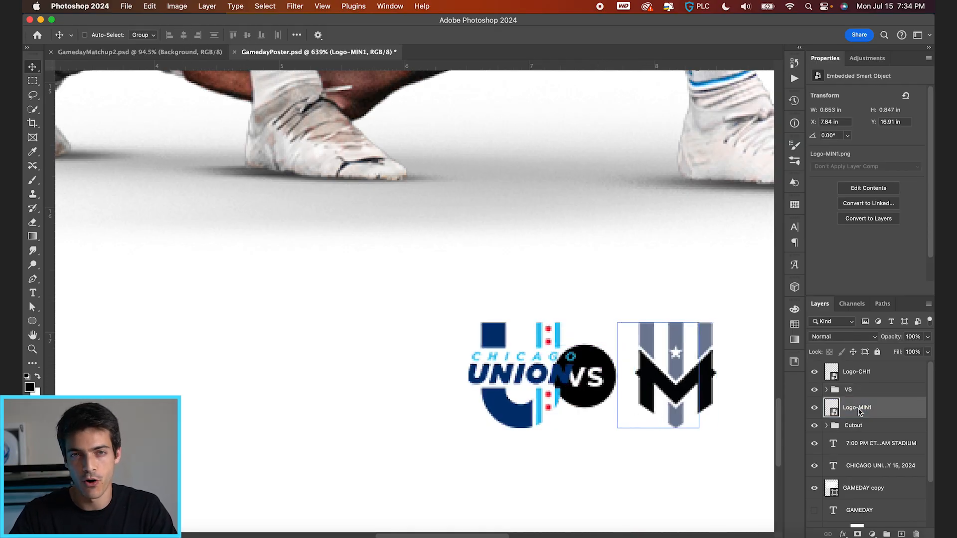
left_click(858, 371)
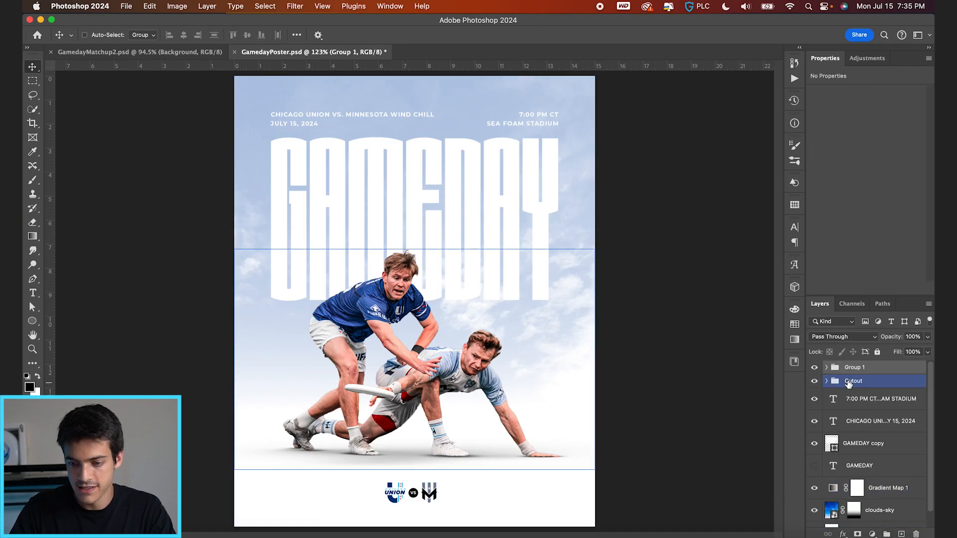
Rename the logos-and-VS group above the Cutout layer to MATCHUP.
left_click(854, 367)
type("MATCHUP")
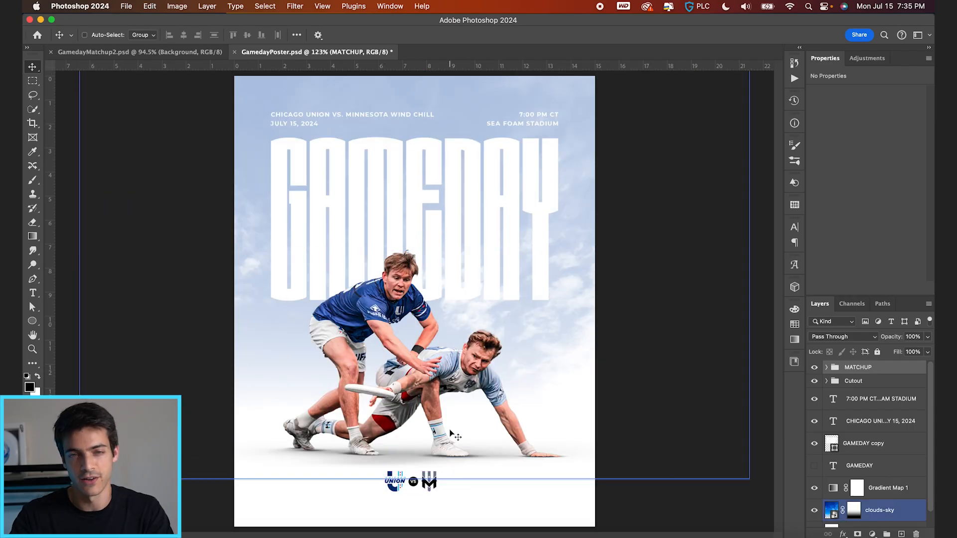
left_click(854, 381)
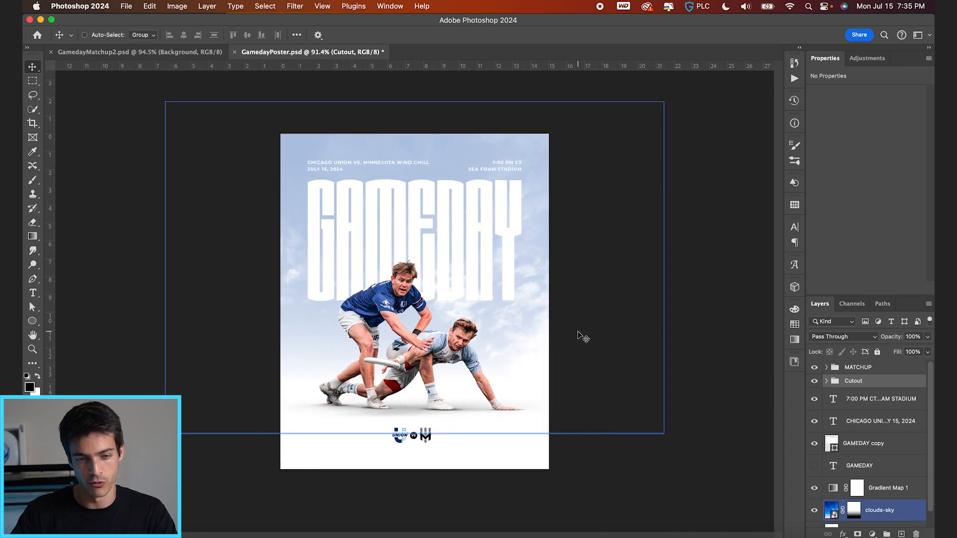
mouse_move(613, 356)
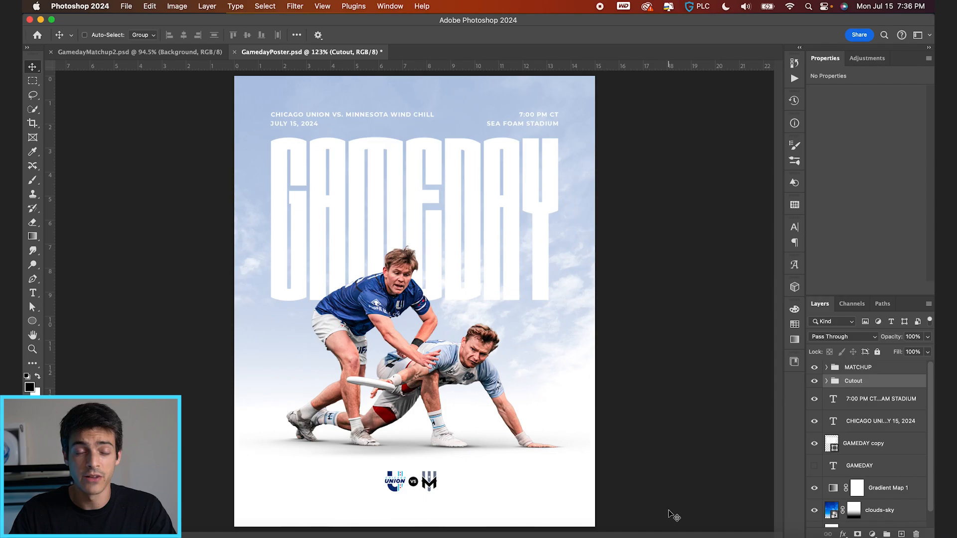
Add a Selective Color adjustment to MIN-CHI-CUTOUT, pulling back reds and shifting blues.
left_click(881, 399)
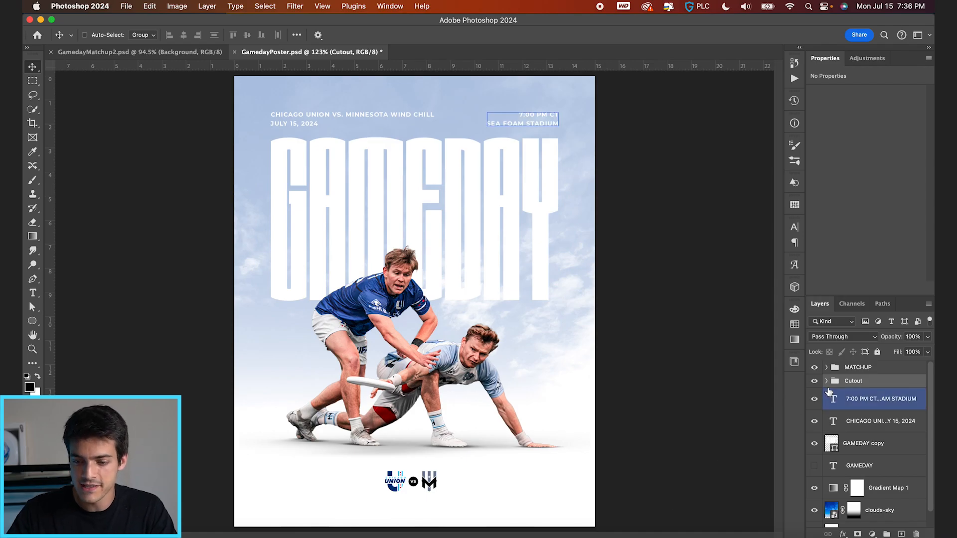
left_click(854, 381)
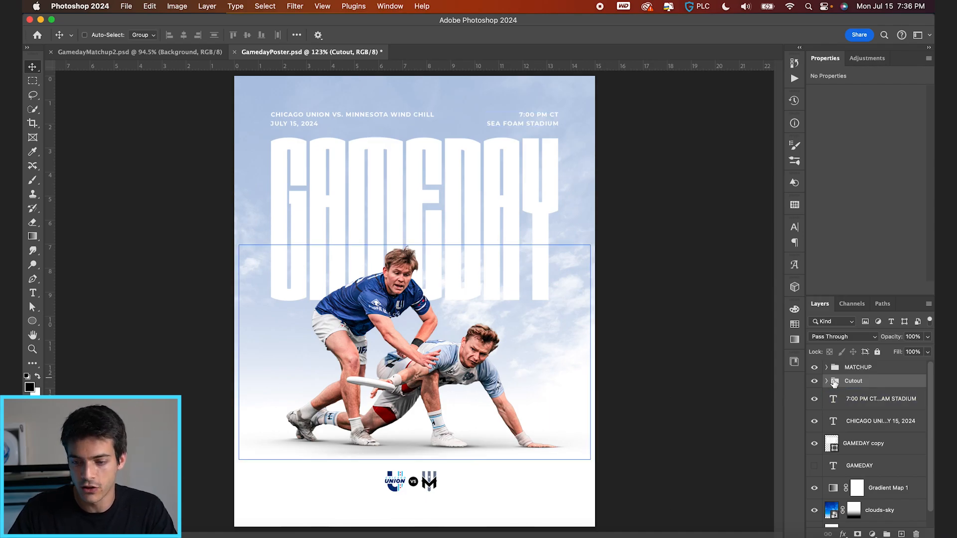
left_click(828, 381)
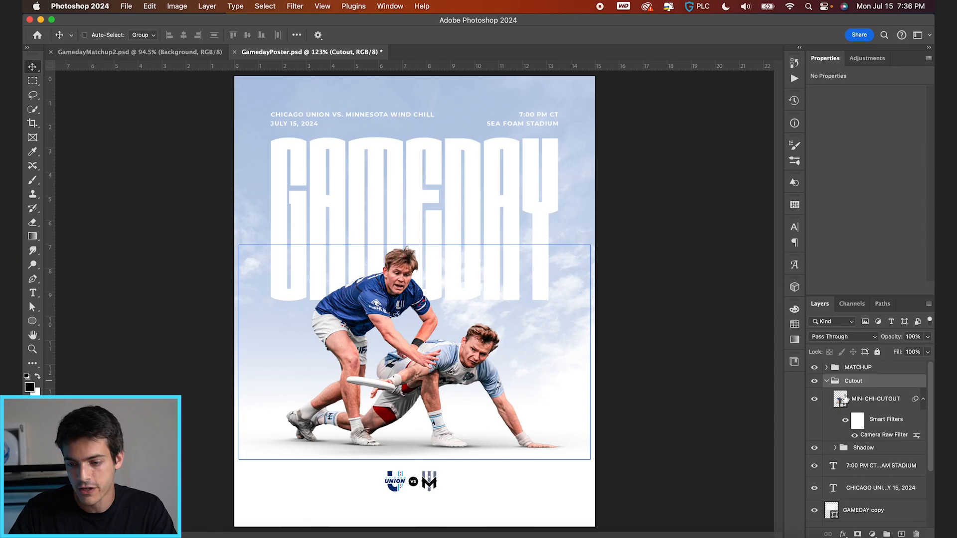
left_click(870, 535)
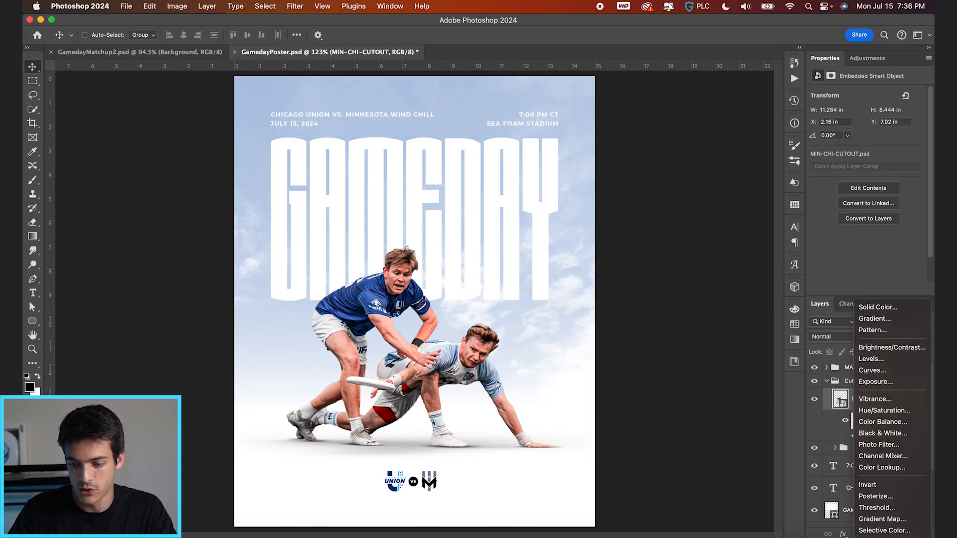
left_click(884, 530)
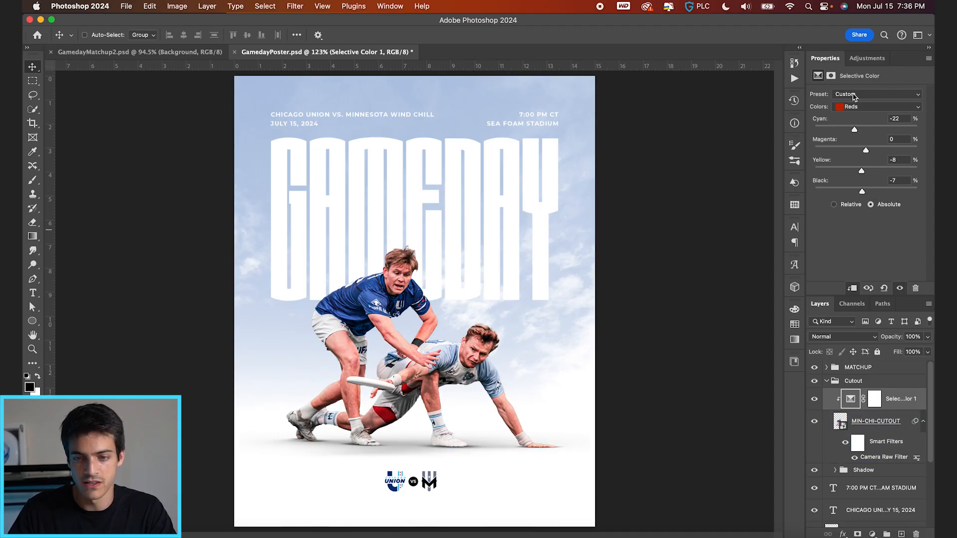
left_click(878, 107)
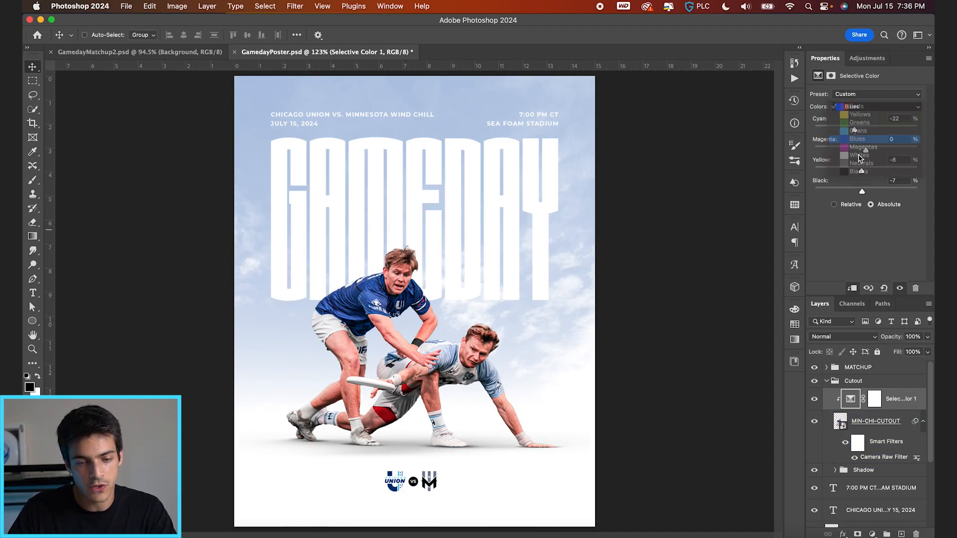
left_click(857, 139)
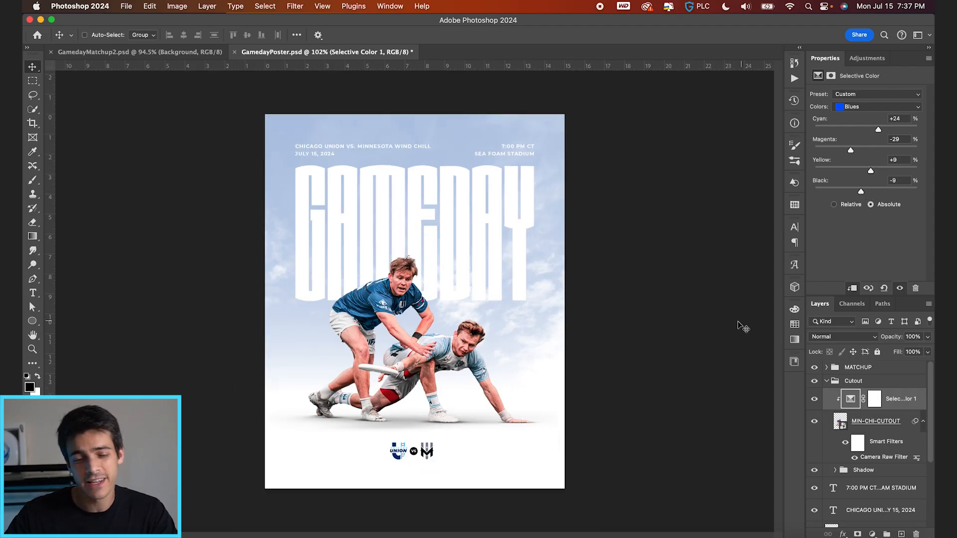
Collapse the Cutout group and add a new empty layer.
left_click(876, 421)
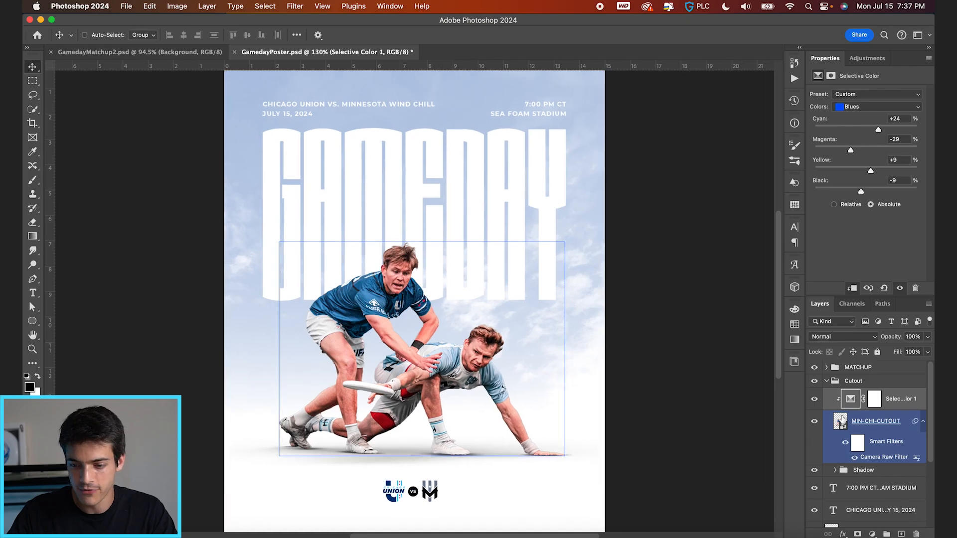
left_click(836, 381)
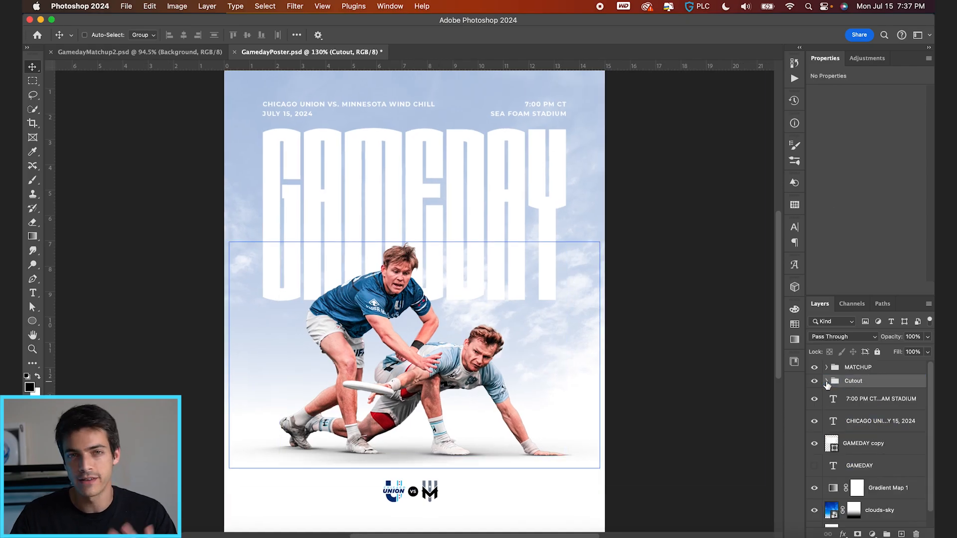
left_click(879, 510)
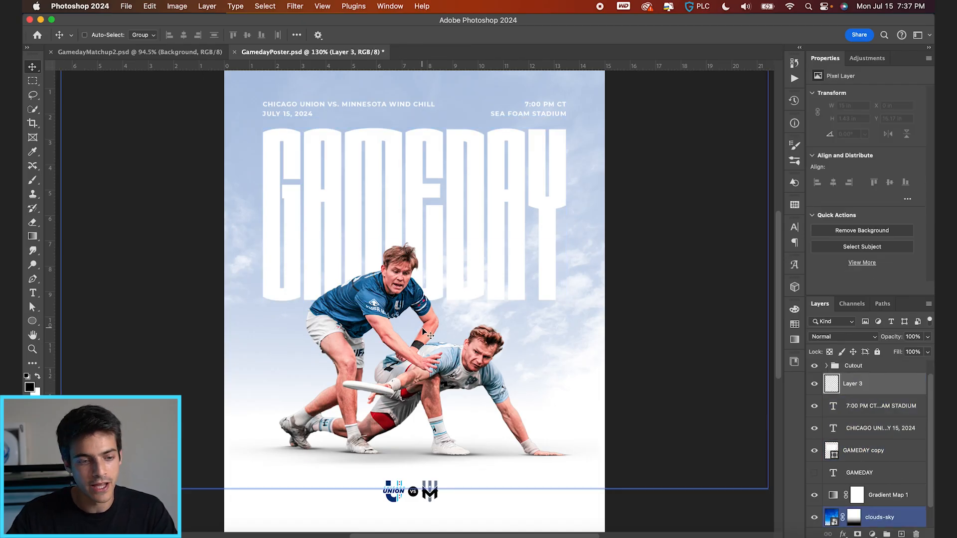
left_click(32, 179)
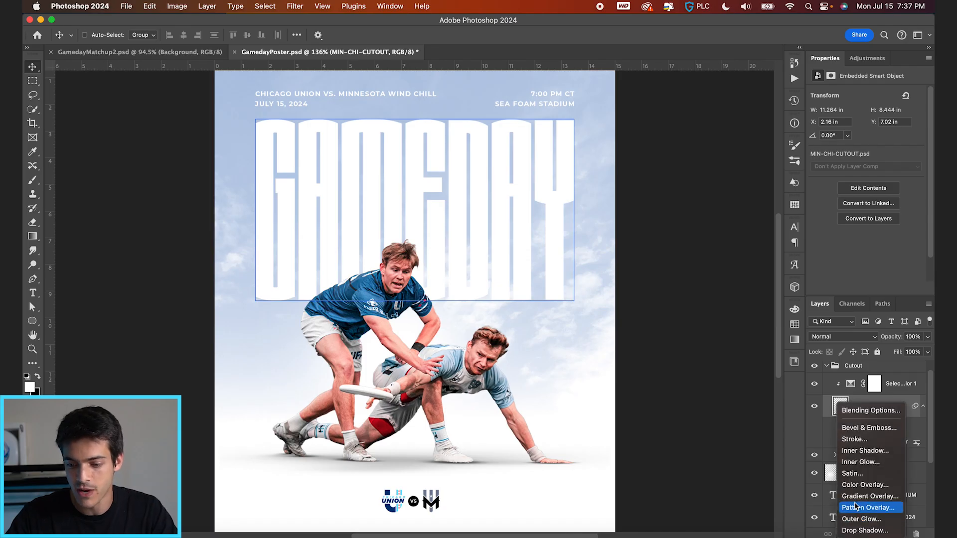
mouse_move(870, 462)
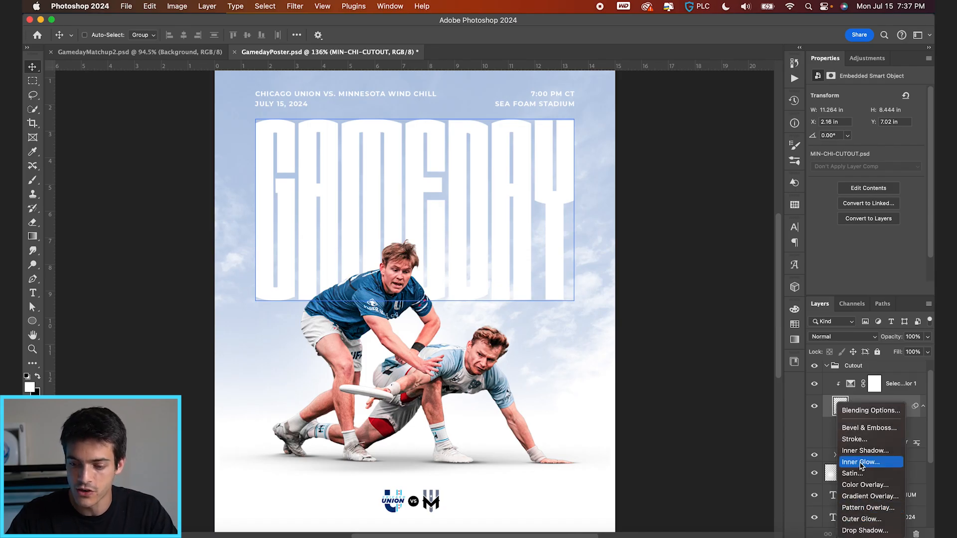
Give MIN-CHI-CUTOUT a white Overlay Inner Glow at 69% opacity and 7 px size.
left_click(865, 462)
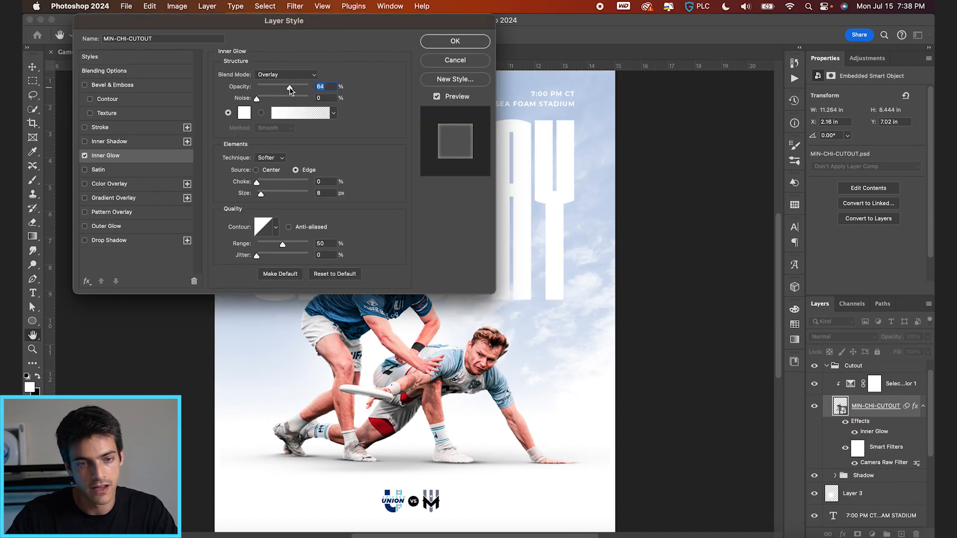
left_click_drag(288, 87, 294, 86)
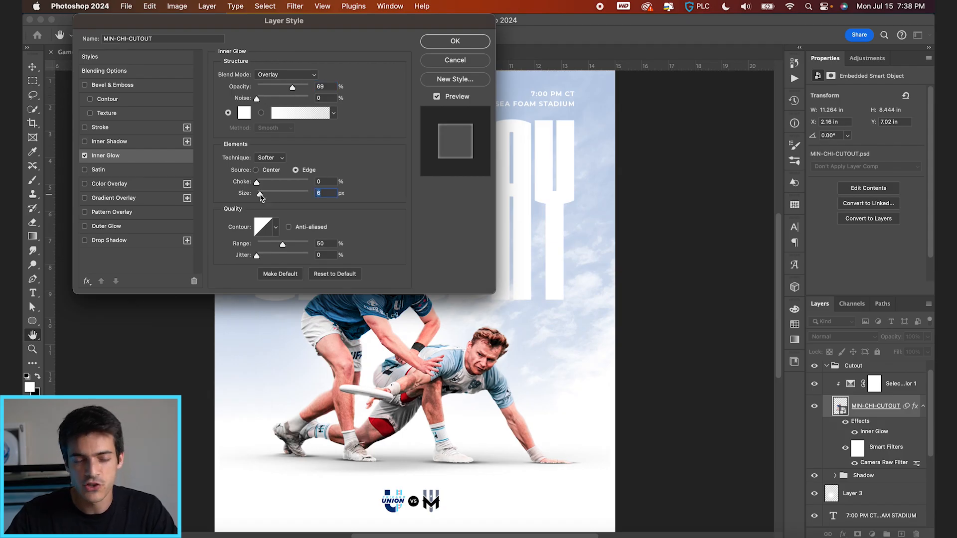
left_click(259, 196)
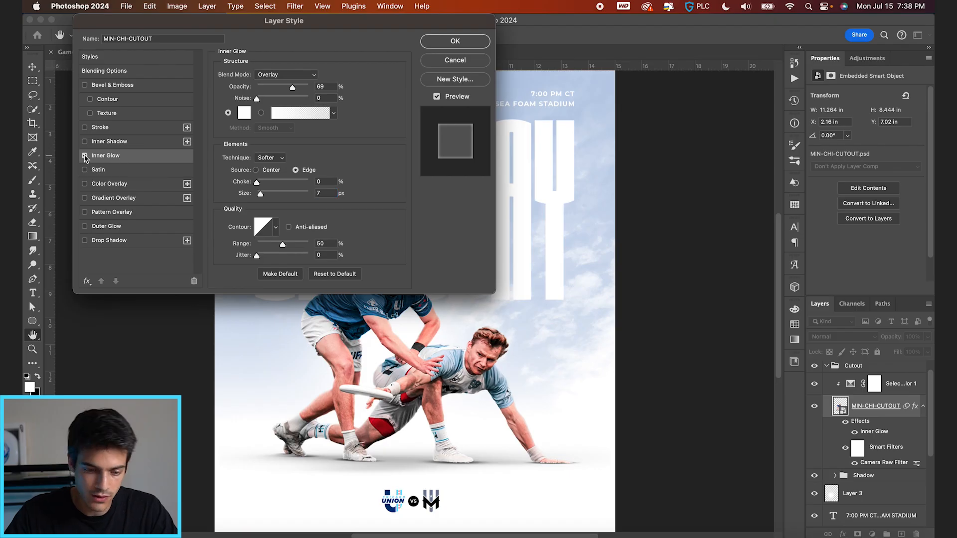
mouse_move(85, 156)
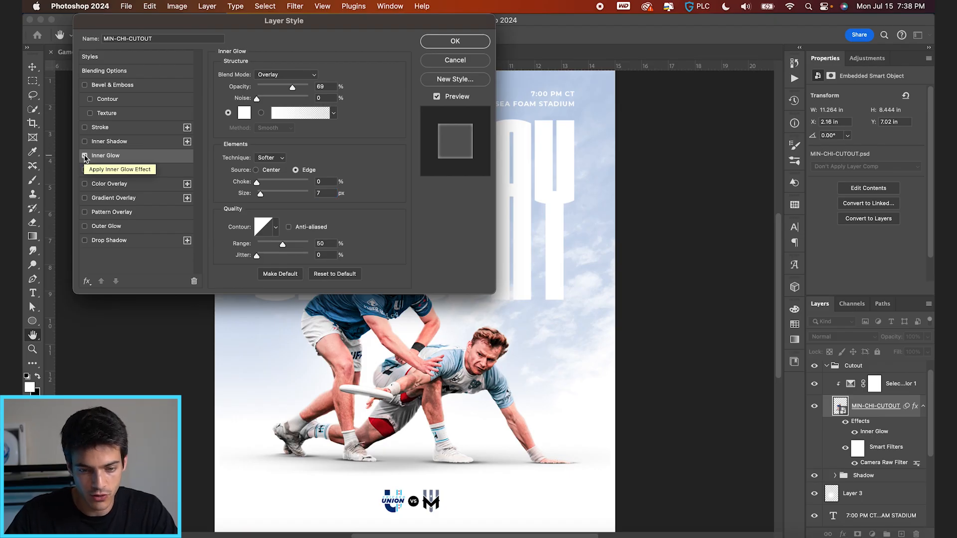
left_click(455, 41)
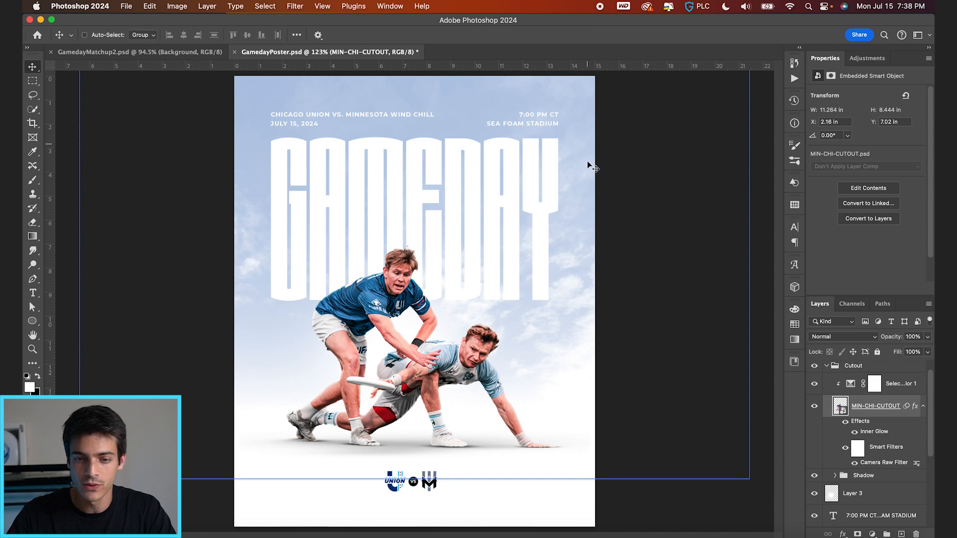
Zoom in and expand the Cutout group to show its layers, effects and smart filters.
left_click(898, 383)
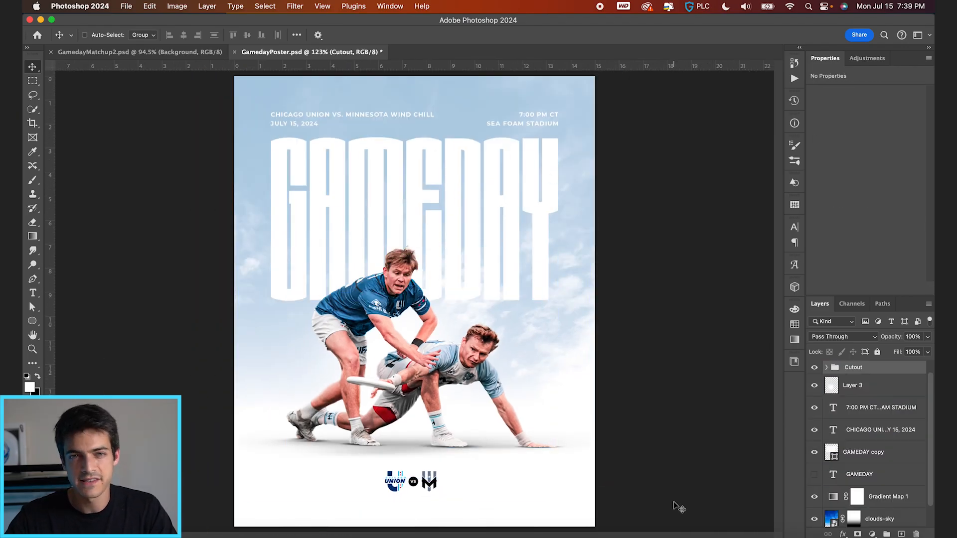
left_click(853, 367)
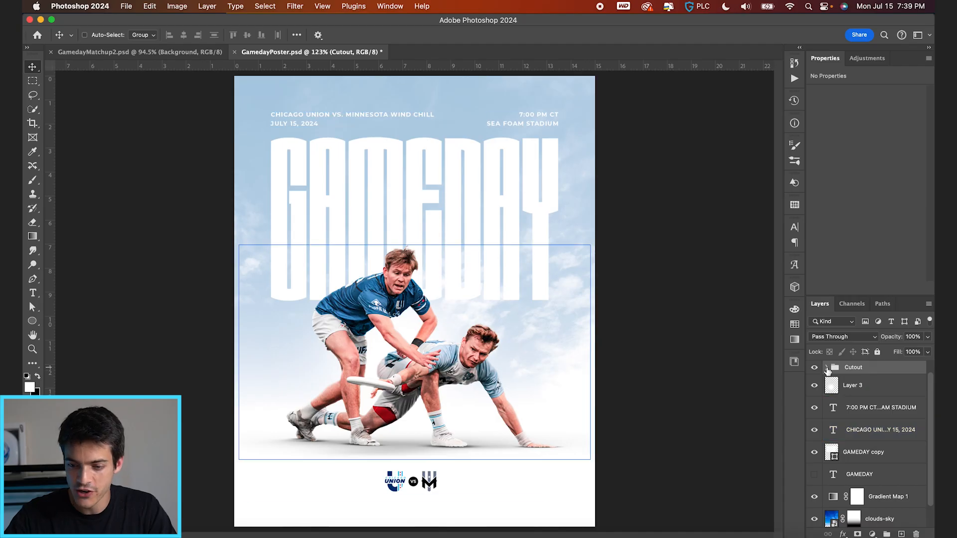
left_click(827, 367)
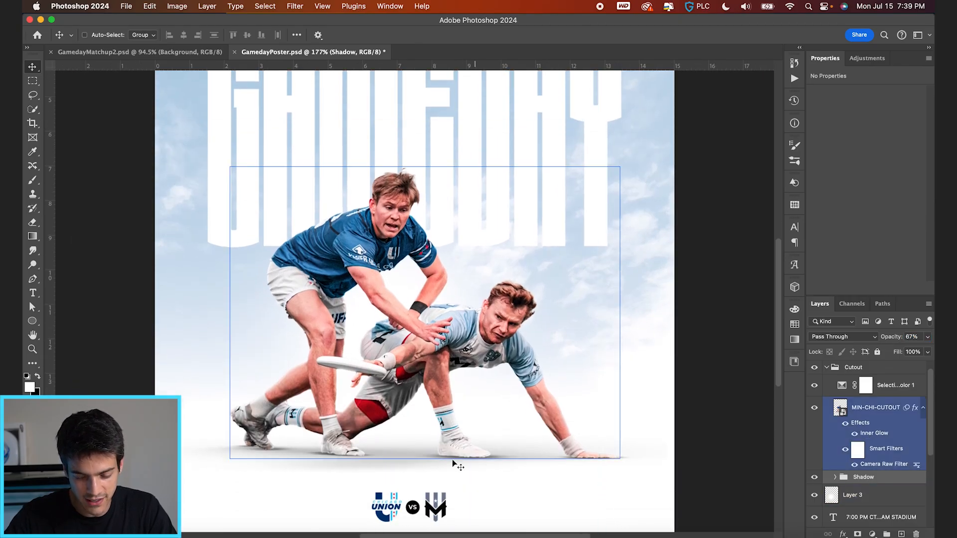
mouse_move(341, 460)
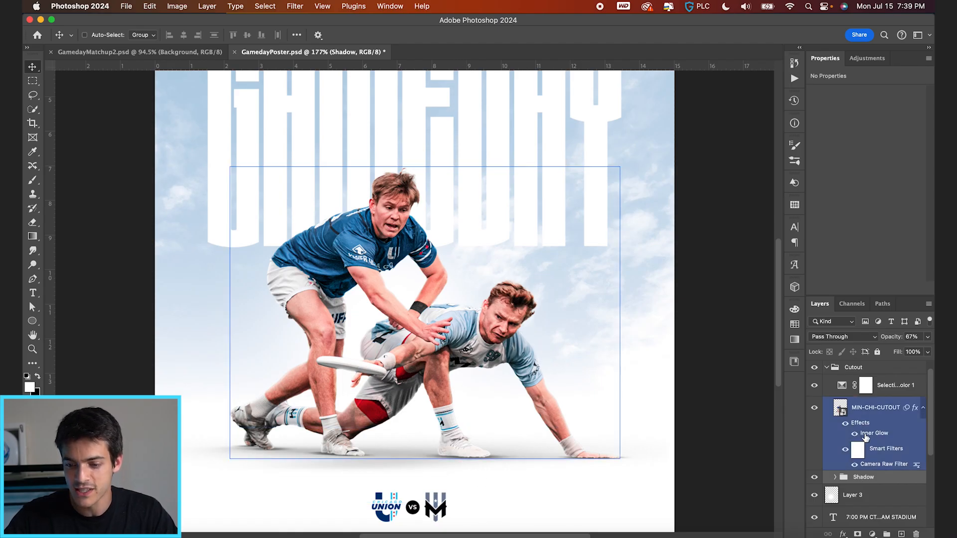
Split the cutout's Inner Glow onto its own clipped layer and target its layer mask.
right_click(859, 422)
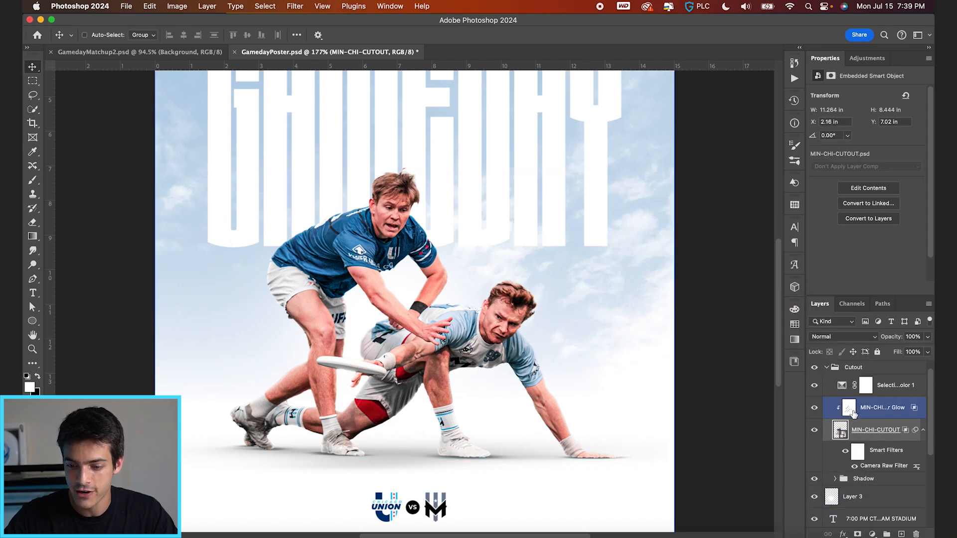
left_click(870, 407)
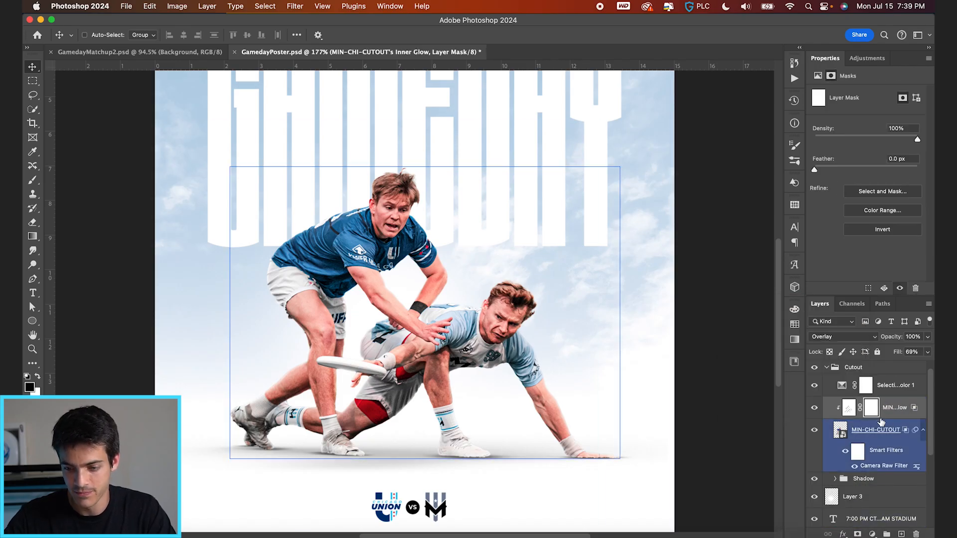
left_click(32, 180)
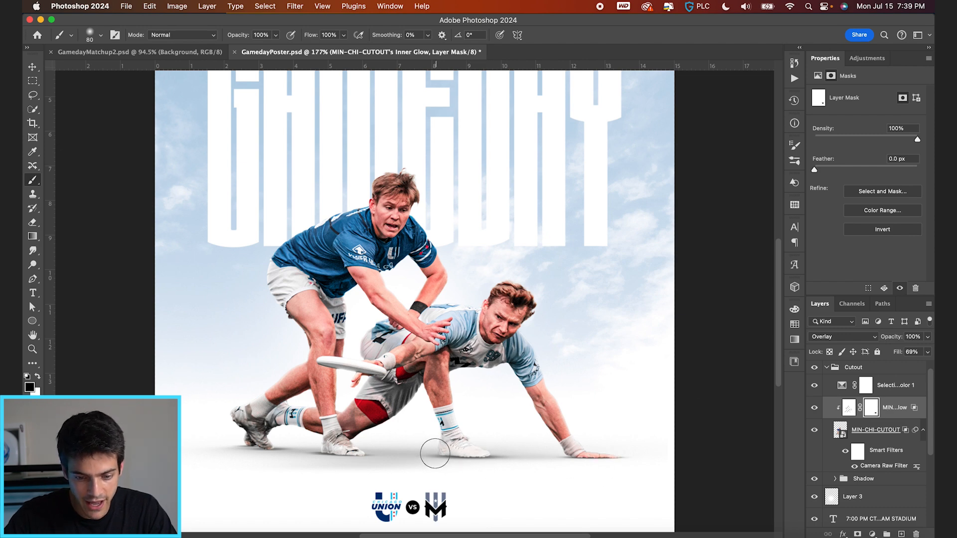
mouse_move(348, 466)
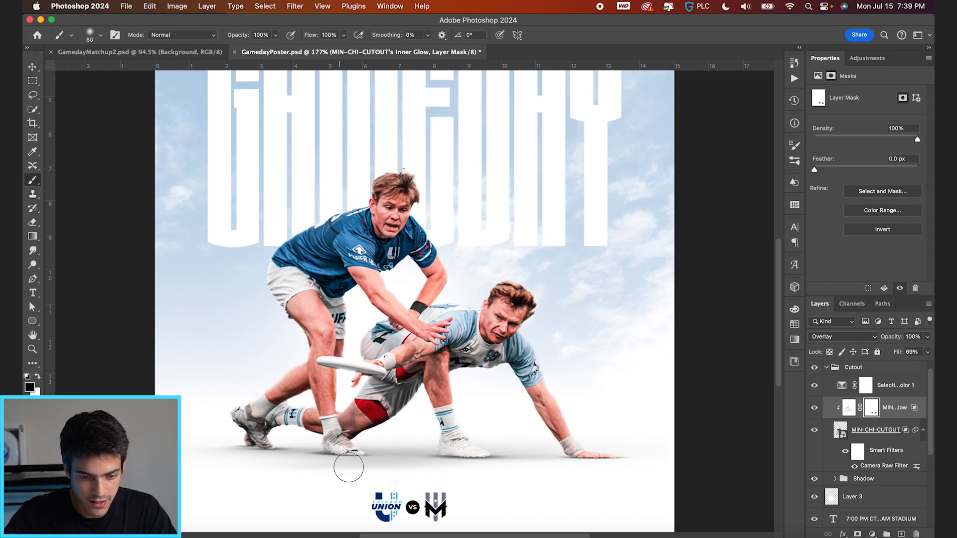
mouse_move(250, 449)
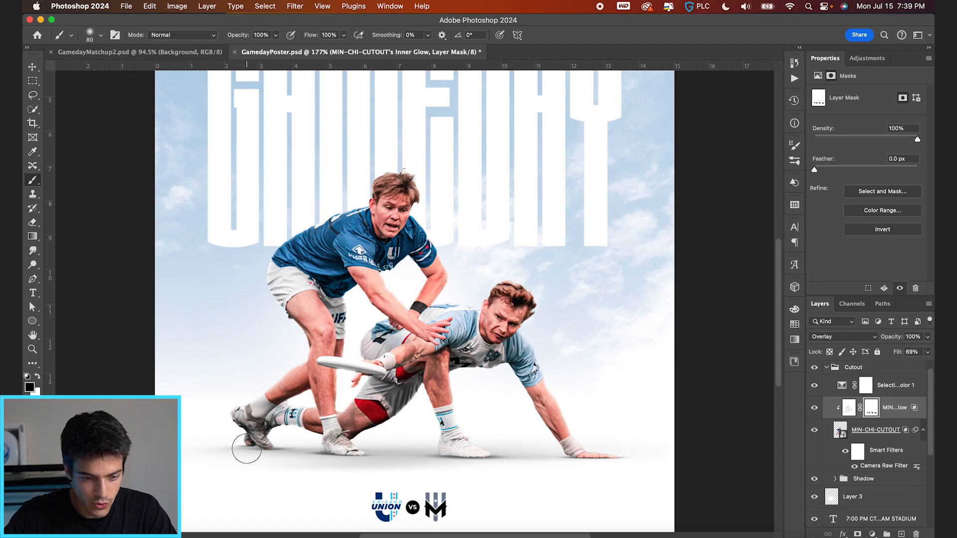
mouse_move(473, 467)
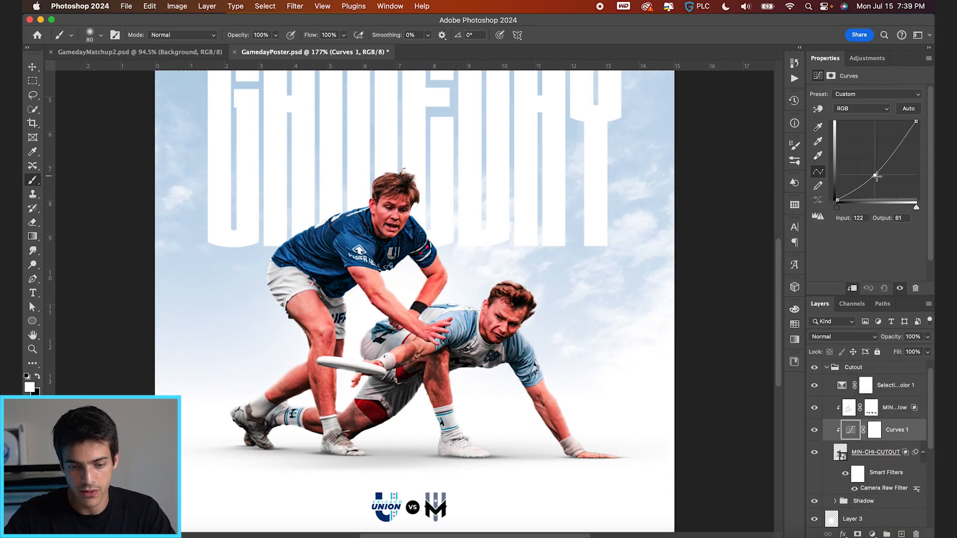
Target the black mask of the clipped darkening Curves adjustment.
left_click(873, 430)
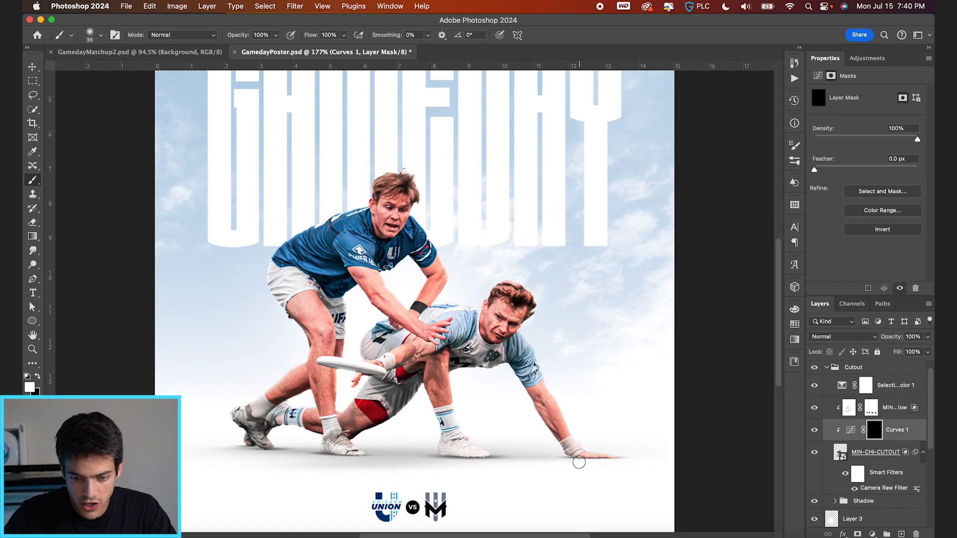
mouse_move(452, 458)
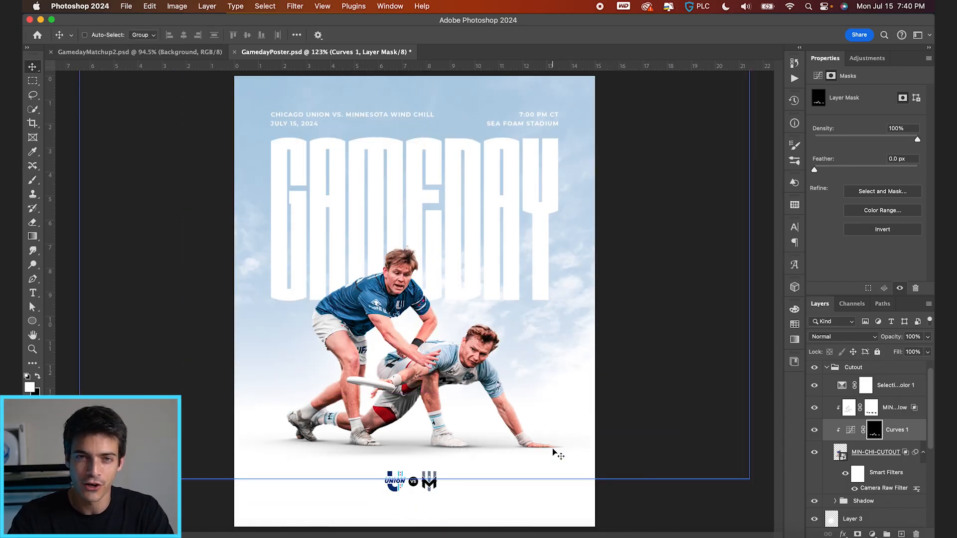
Place the GluedPaper texture over the whole canvas and blend it with Multiply.
left_click(828, 367)
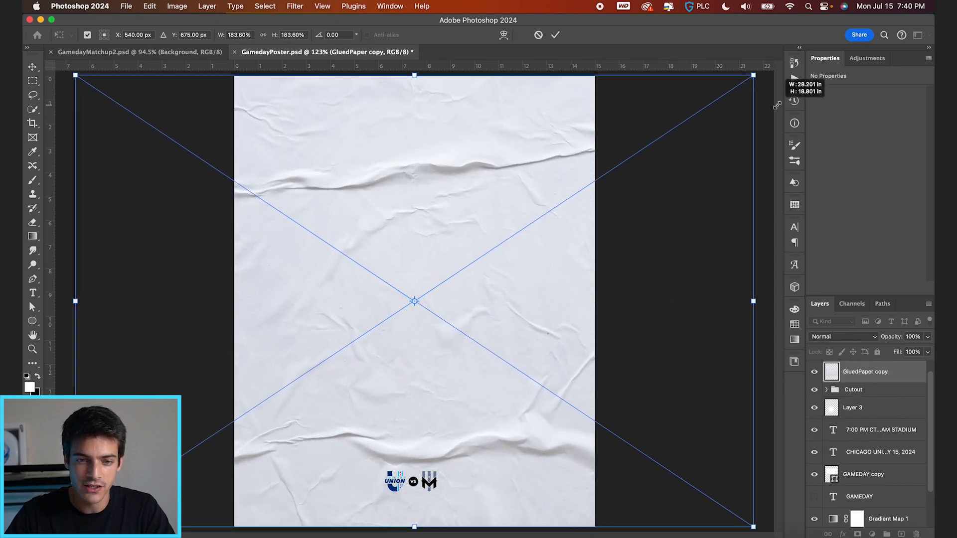
left_click(843, 336)
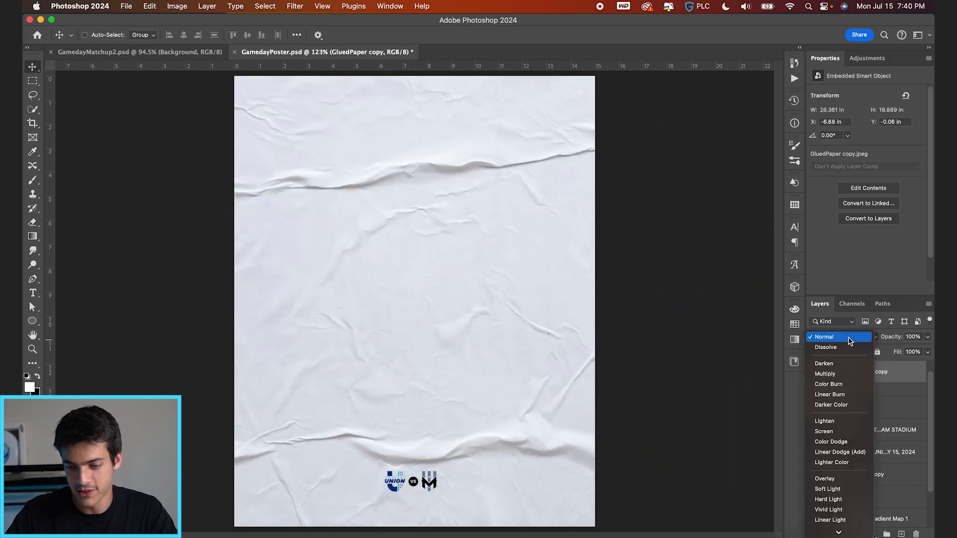
left_click(825, 373)
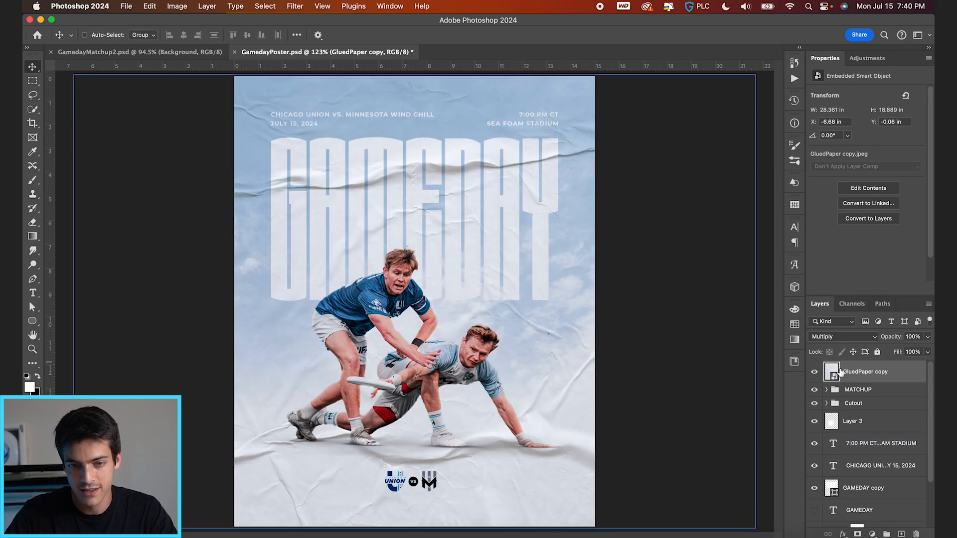
mouse_move(513, 170)
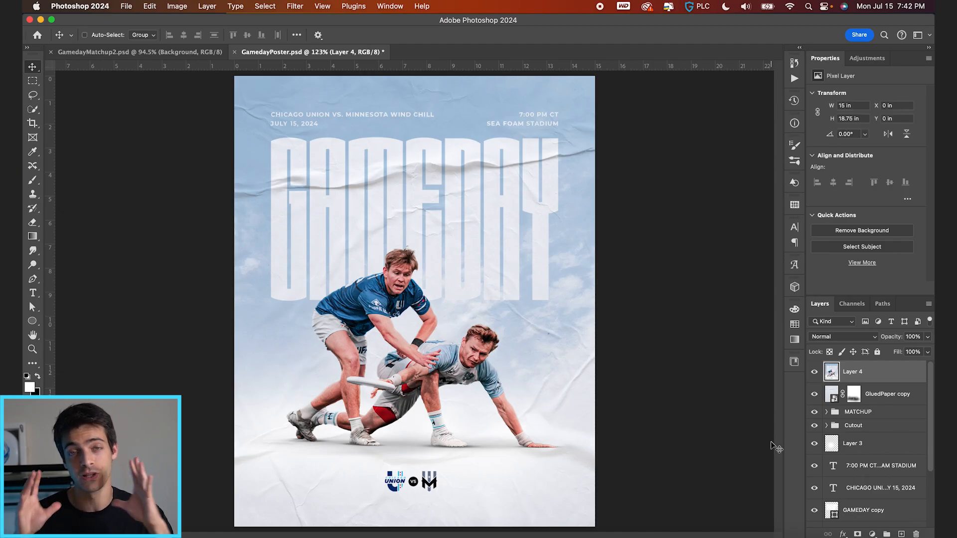
Convert the merged Layer 4 poster snapshot into a smart object.
left_click(887, 394)
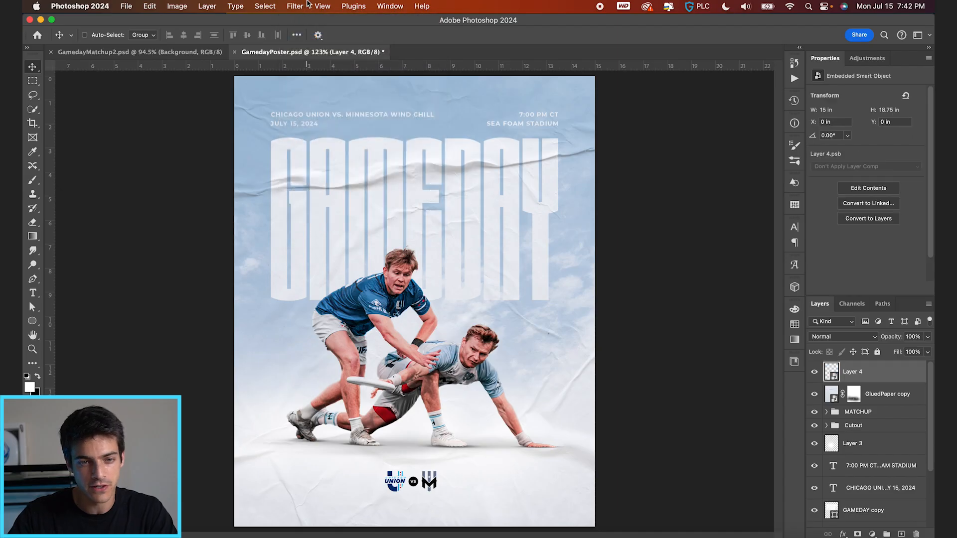
left_click(295, 6)
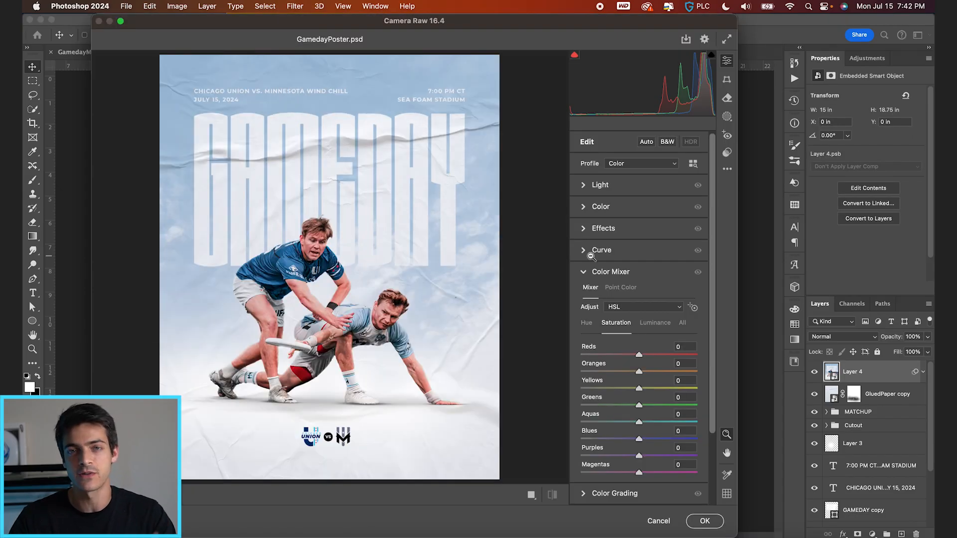
Grade Layer 4 in Camera Raw: brighter exposure, clarity, noise reduction, cooler temperature, saturation.
left_click(601, 184)
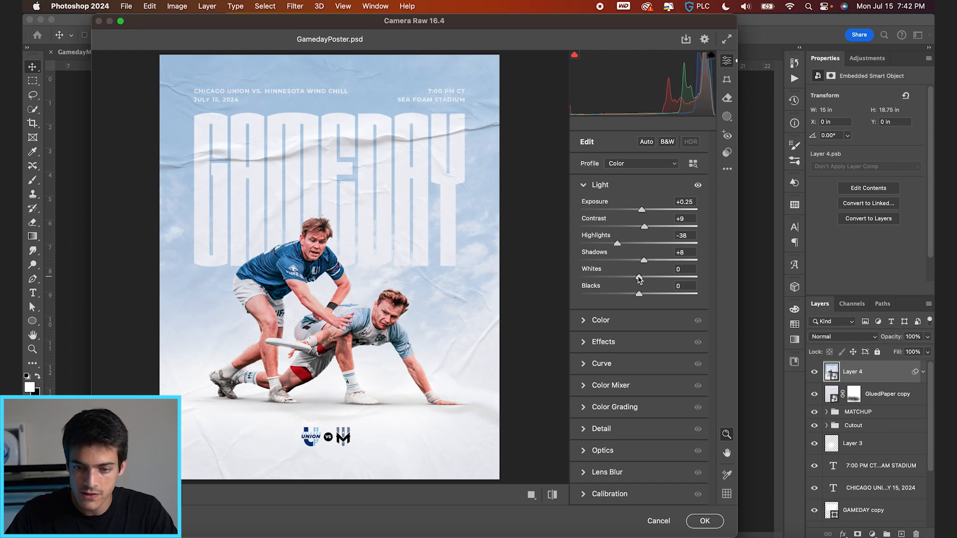
left_click(604, 342)
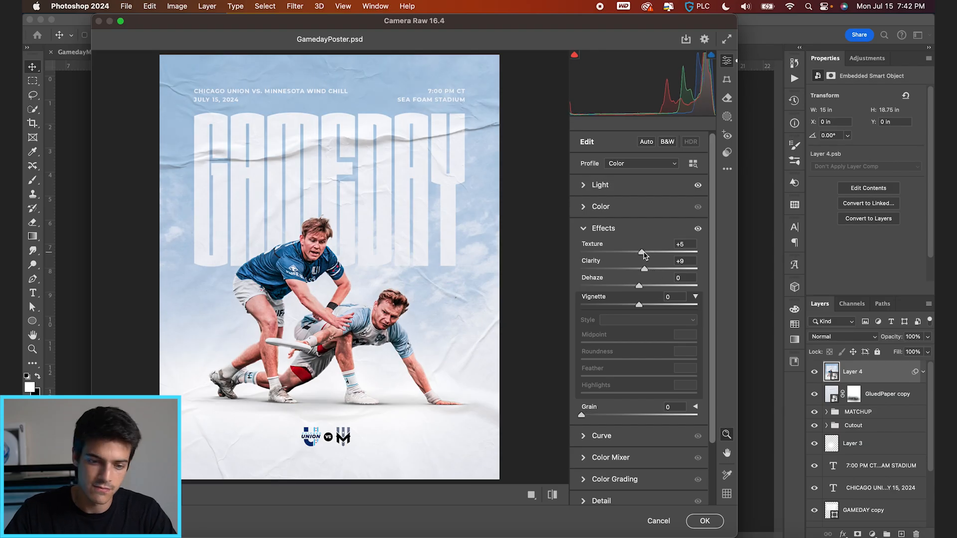
left_click(603, 228)
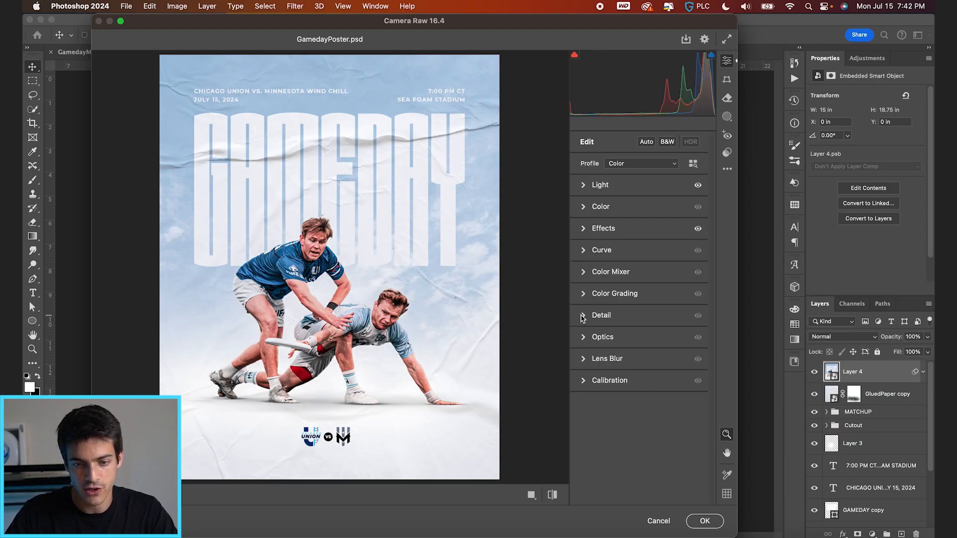
left_click(601, 315)
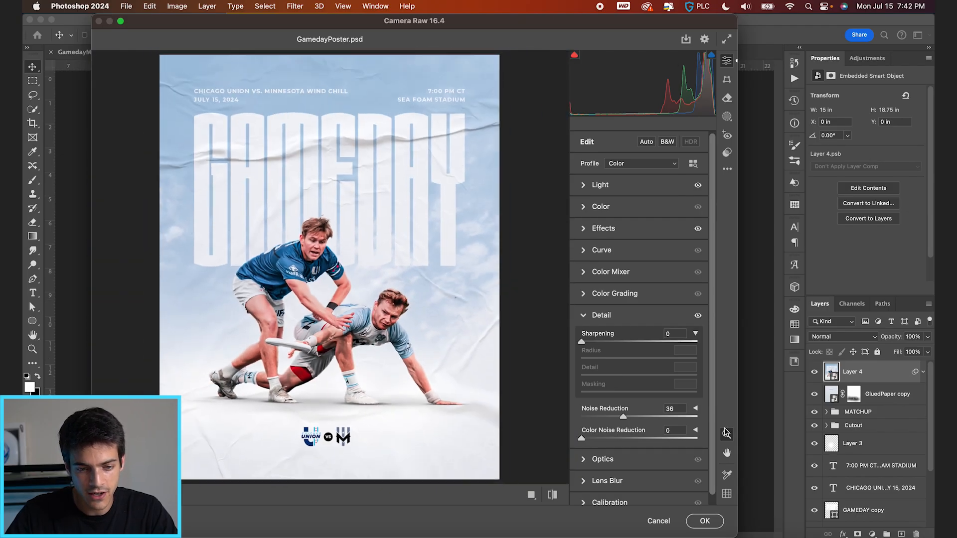
left_click(603, 227)
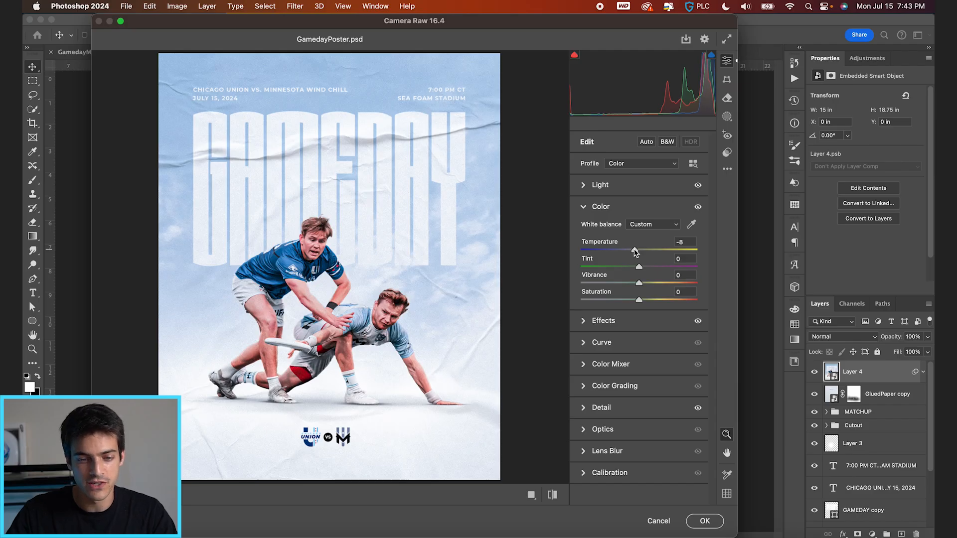
mouse_move(617, 223)
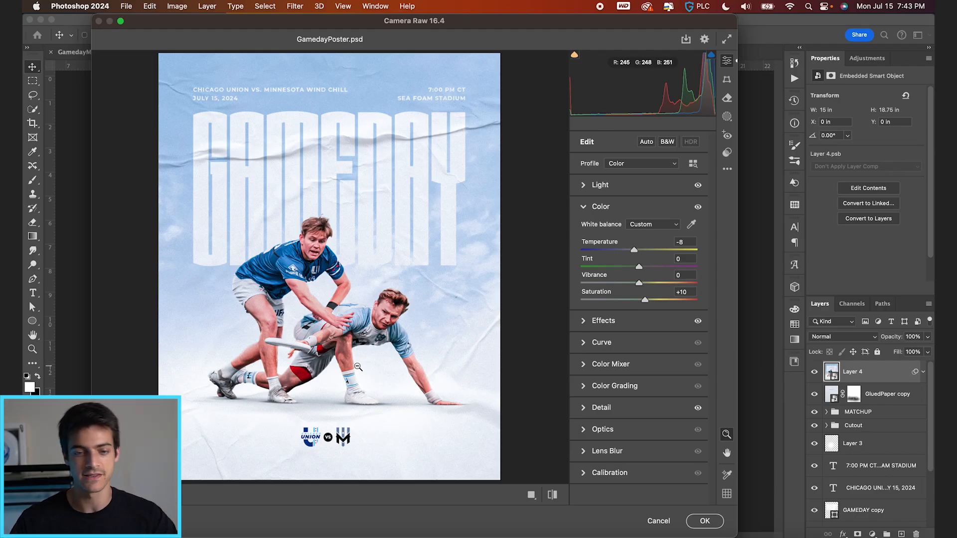
mouse_move(494, 213)
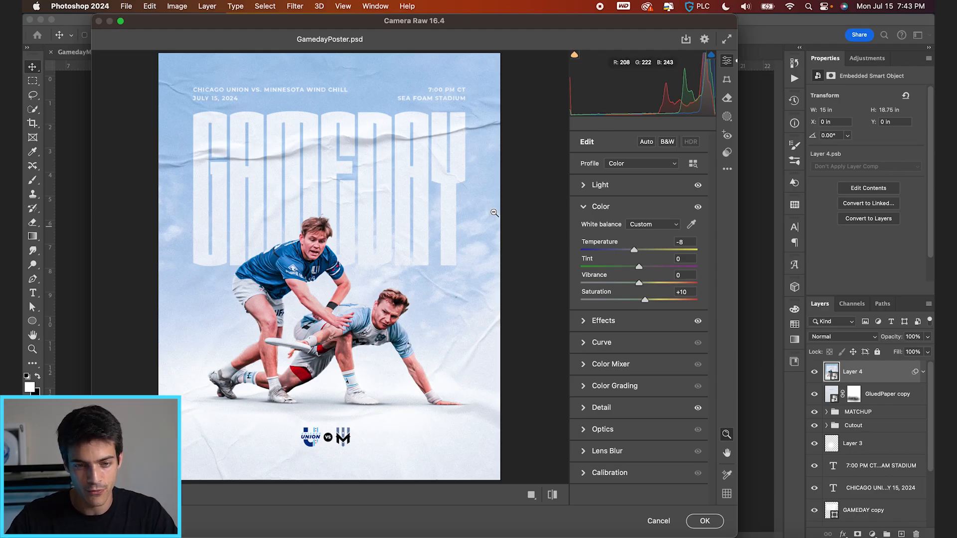
mouse_move(539, 334)
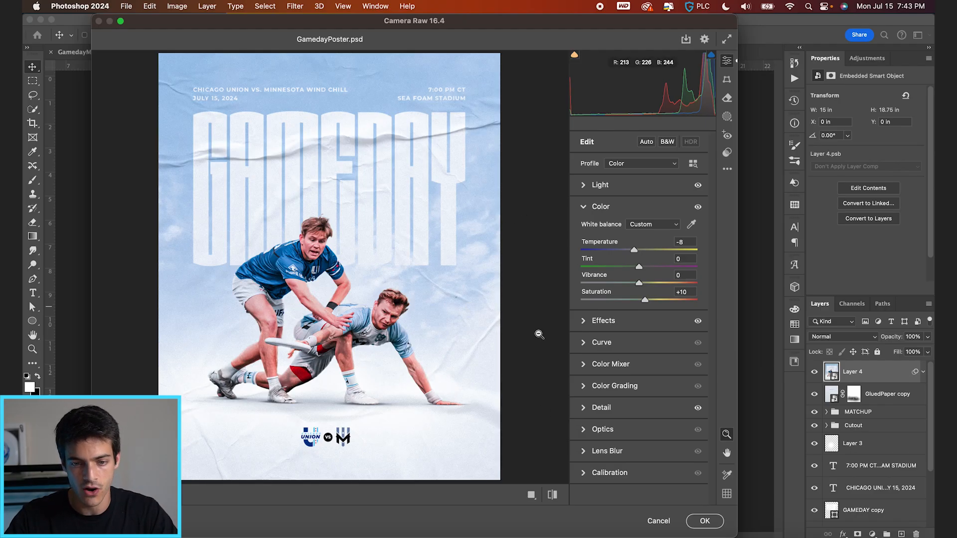
left_click(704, 521)
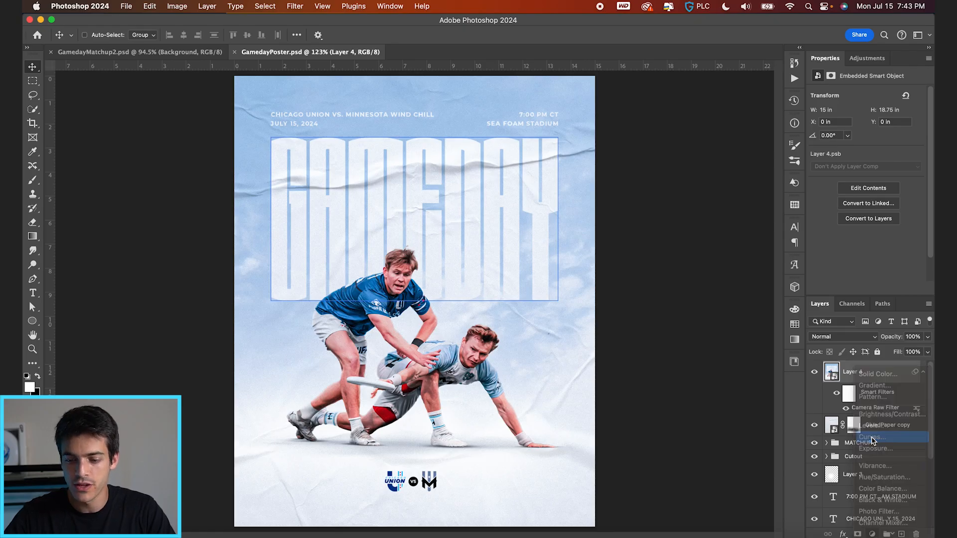
Add a default Curves 2 adjustment layer above the Camera Raw-graded Layer 4.
left_click(866, 438)
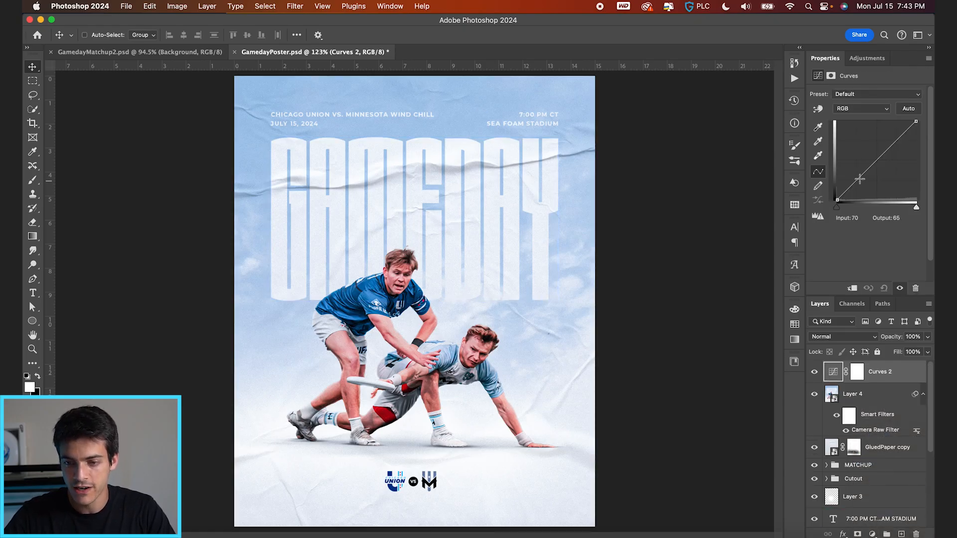